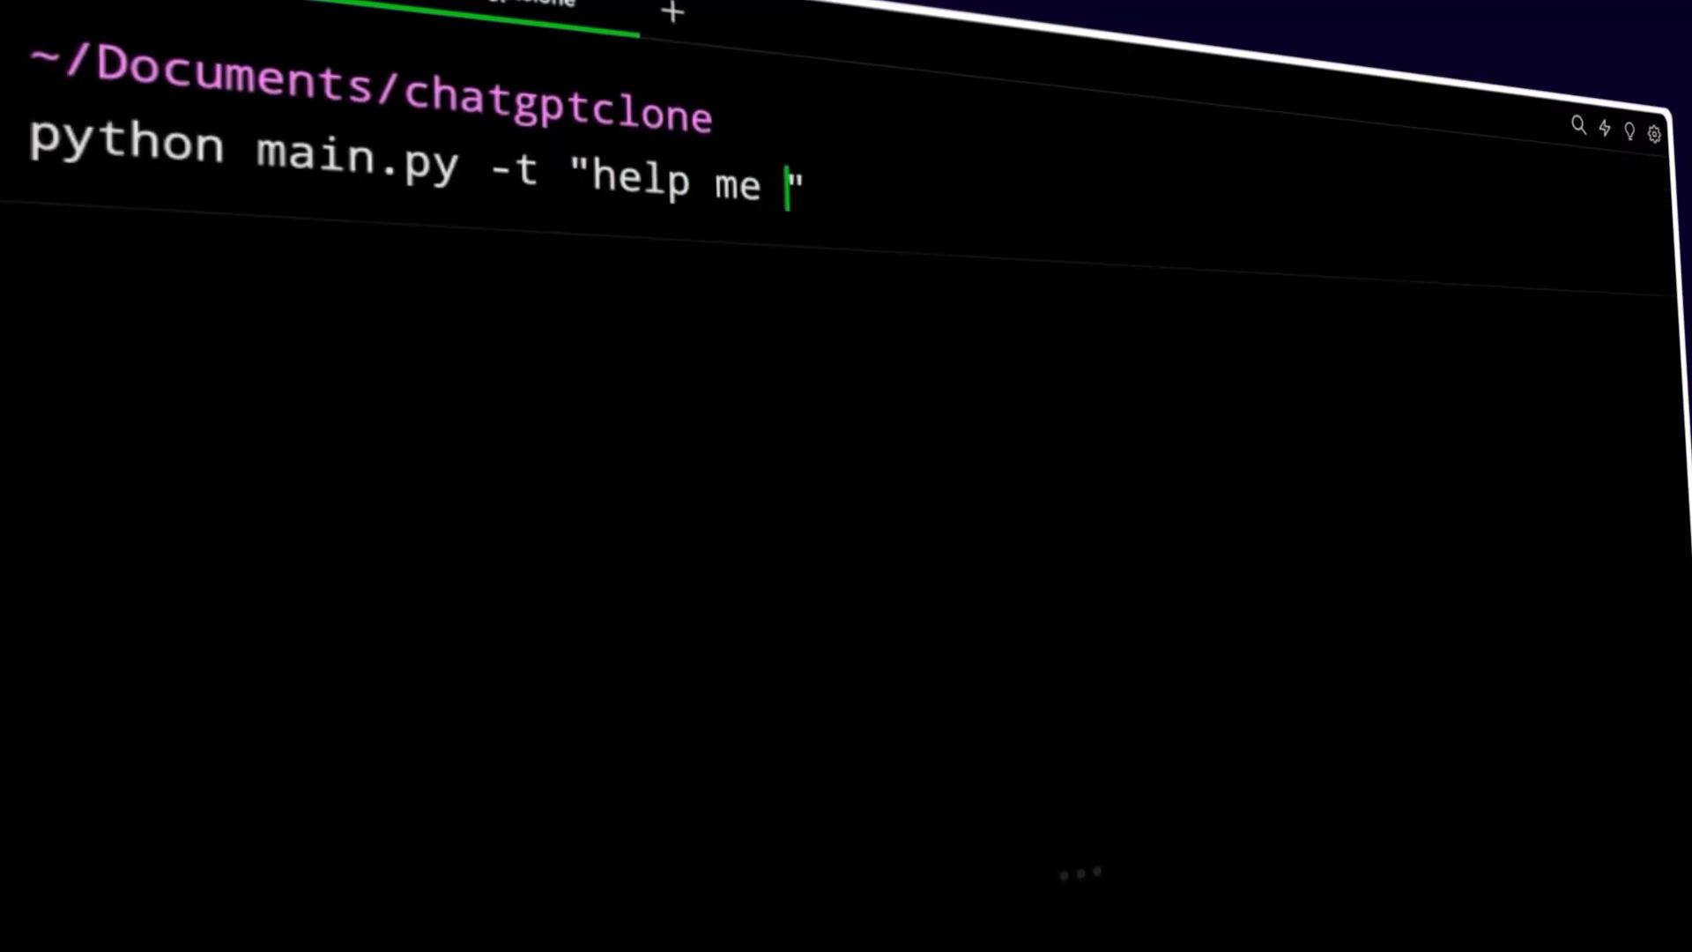
- Enter the main.py prompt text 'help me pick my starting fantasy football lineup'
text(pick my starting)
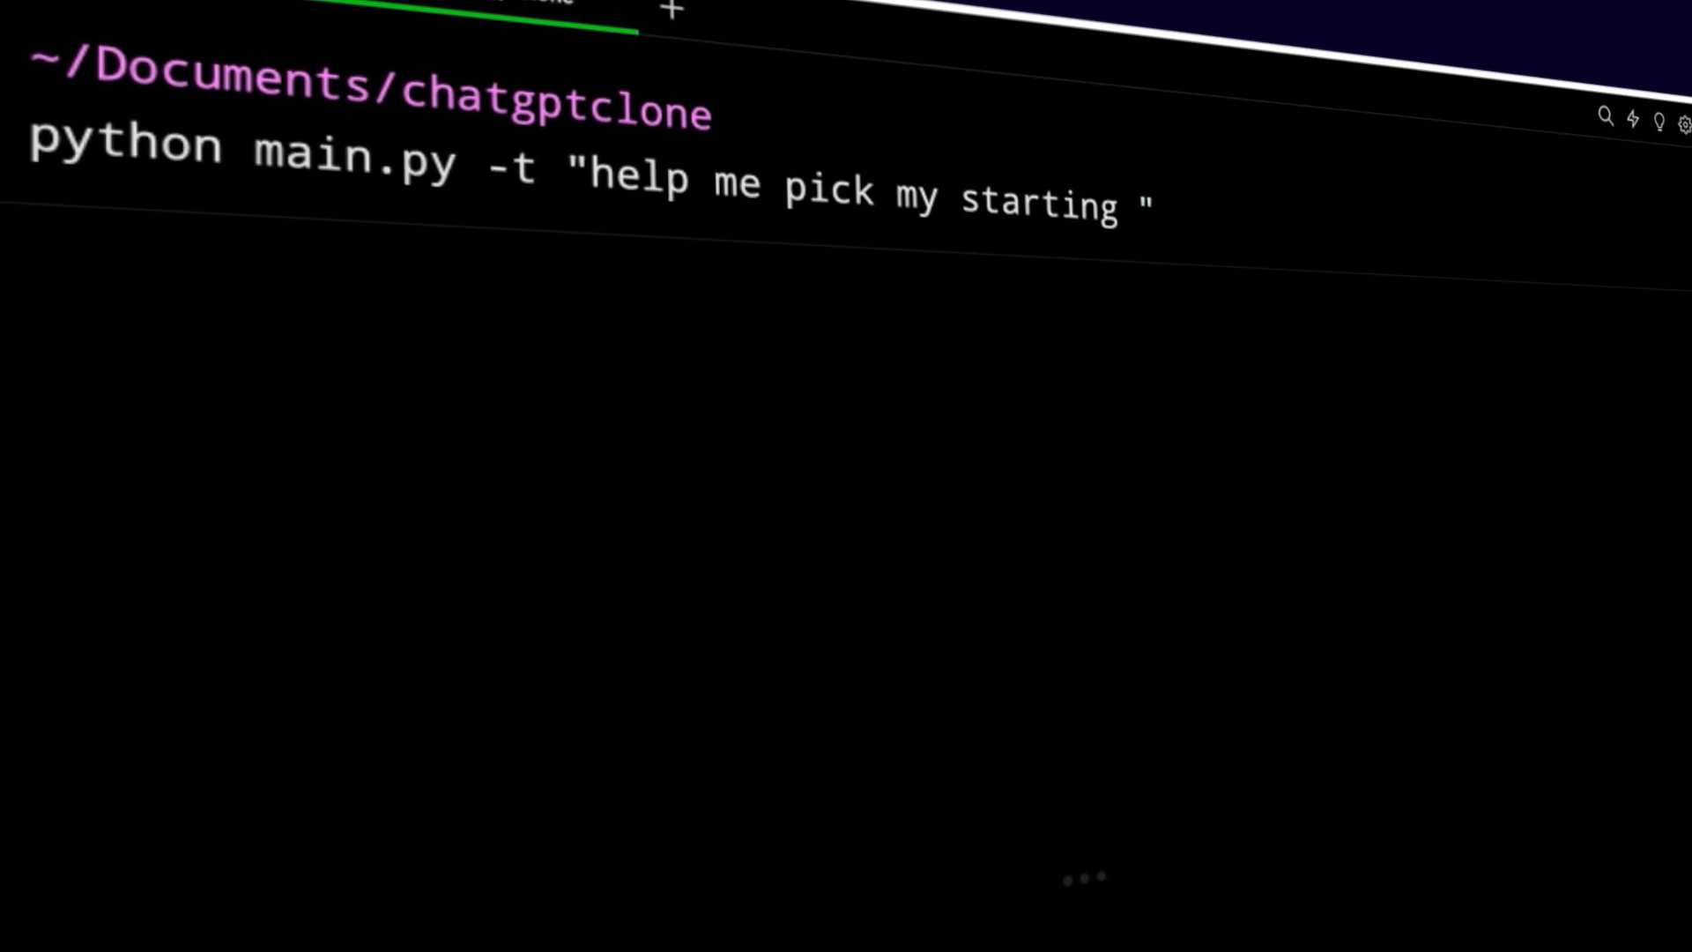
text(fantasy football lineu)
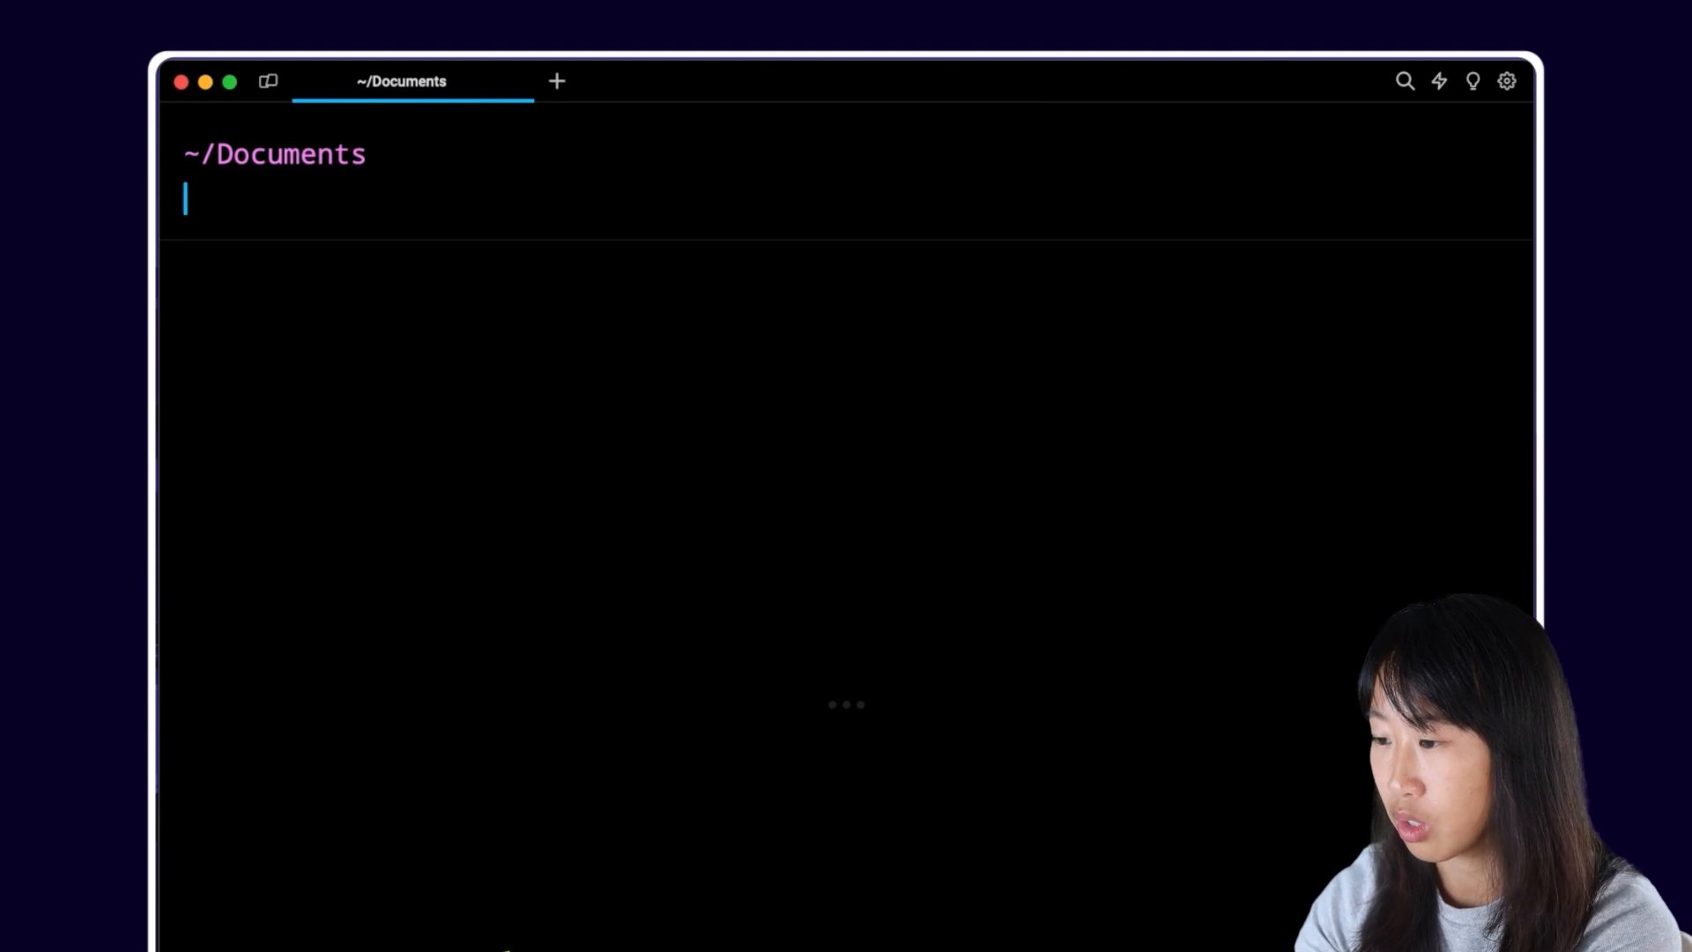
- Run the install command for the typer, openai and python-dotenv packages
text(brew inst)
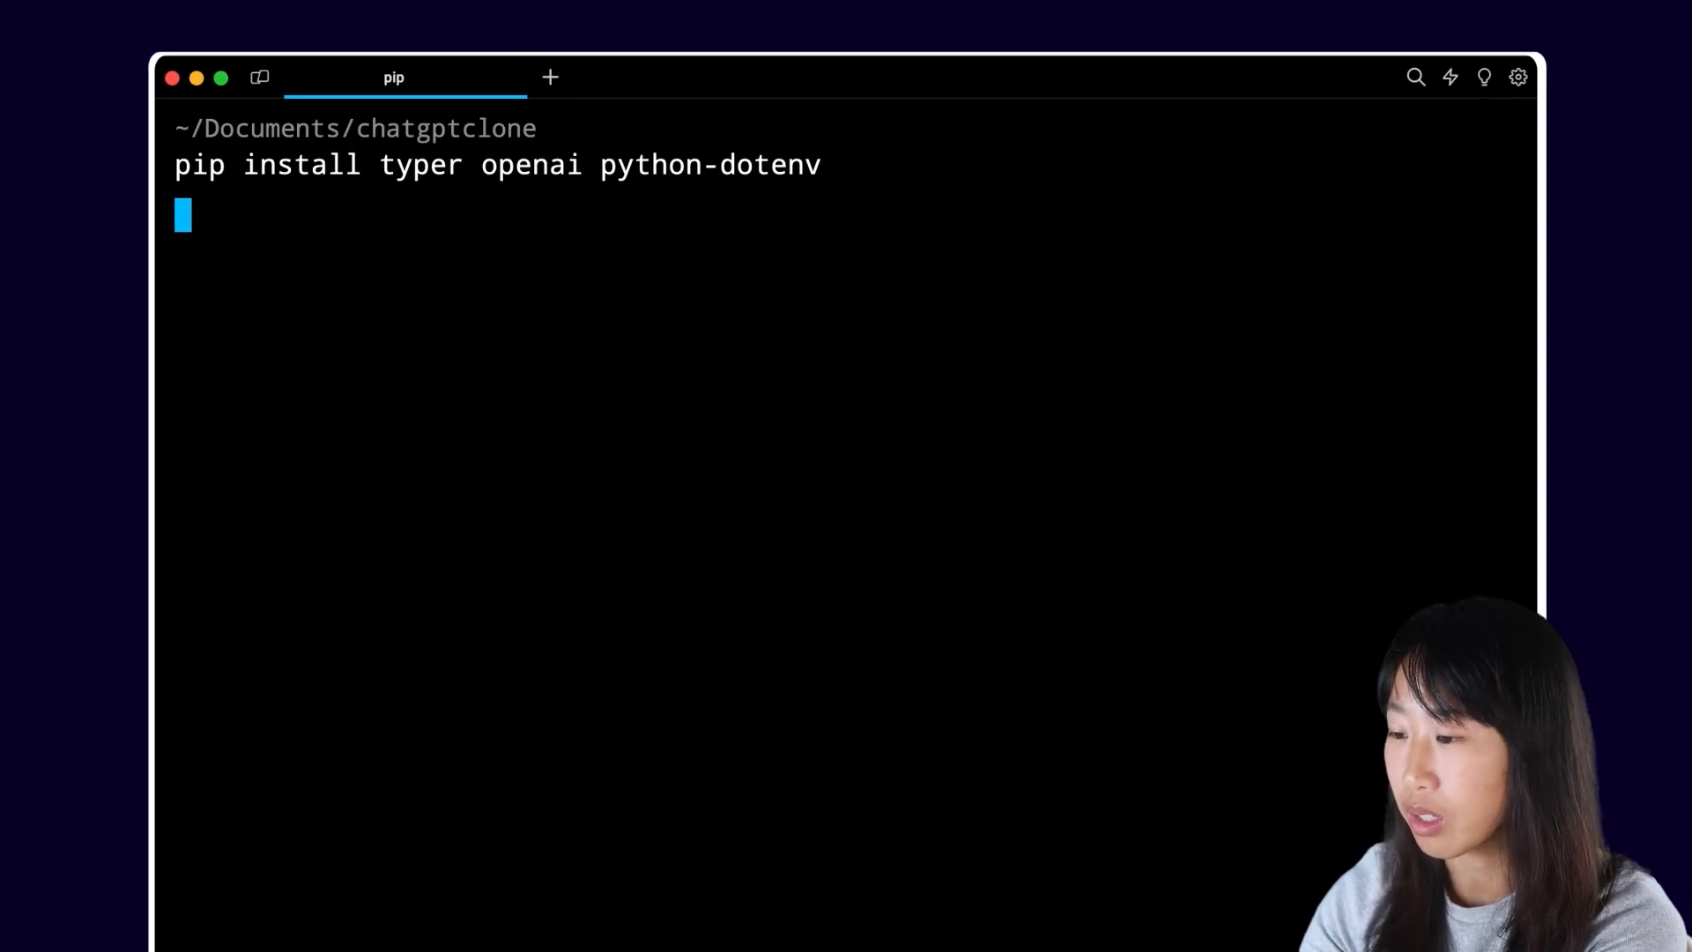
key(Enter)
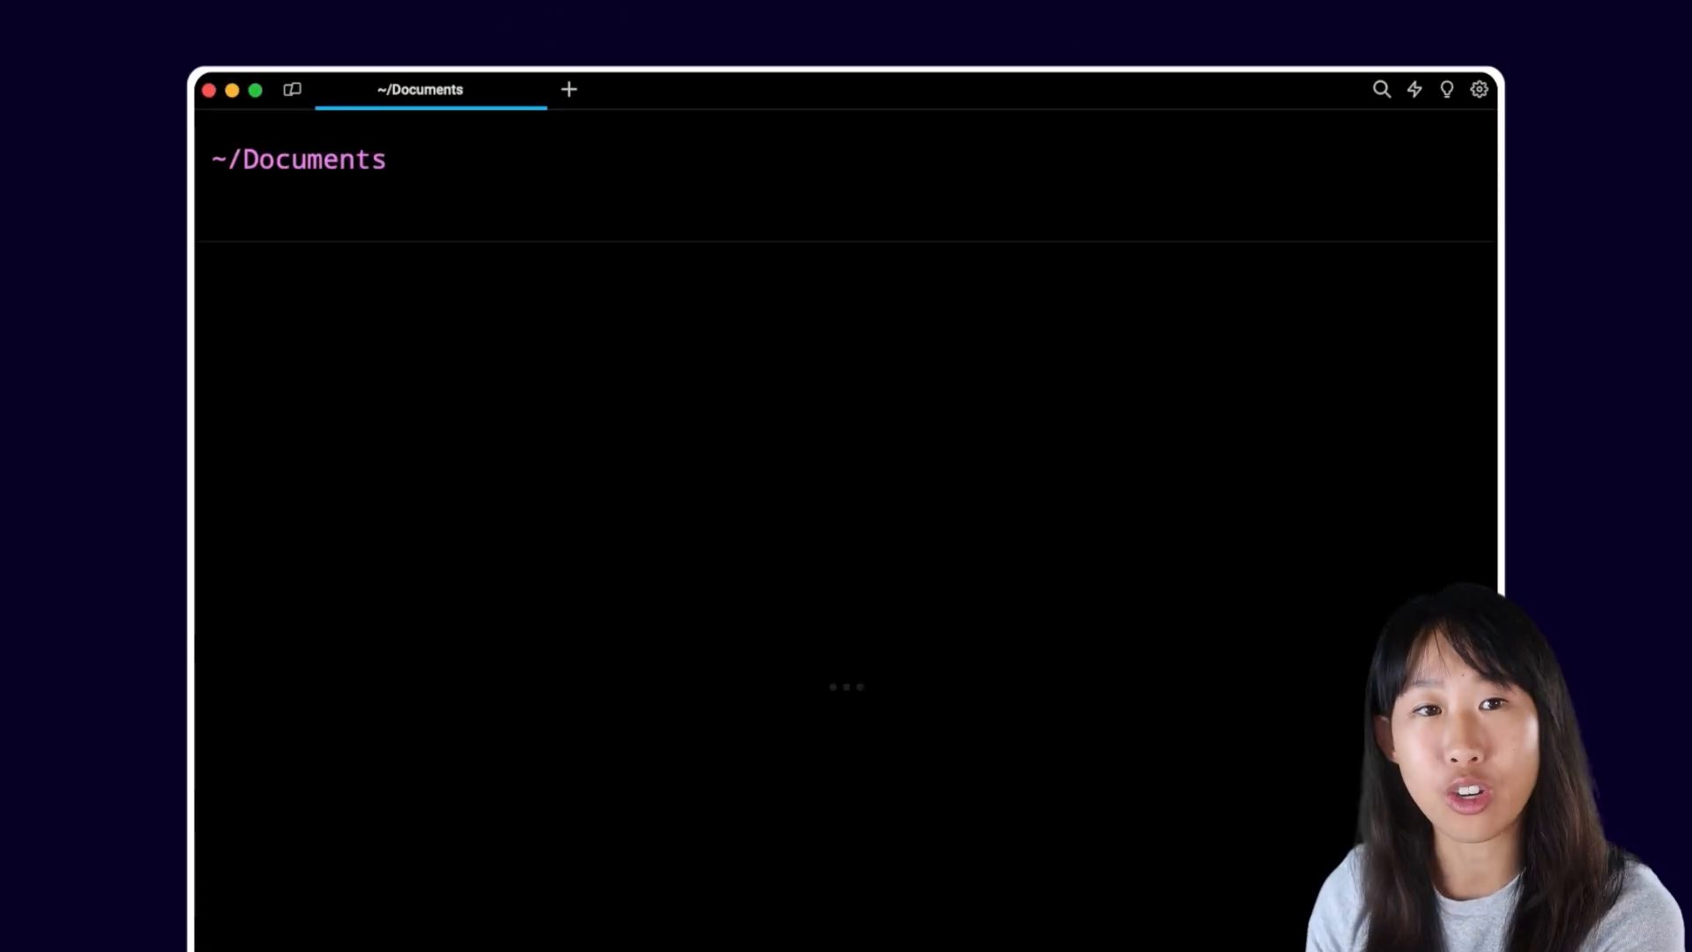
- Create the chatgptclone folder and a pyenv Python 3.11 virtualenv named chatgptclone
text(mkdir chat)
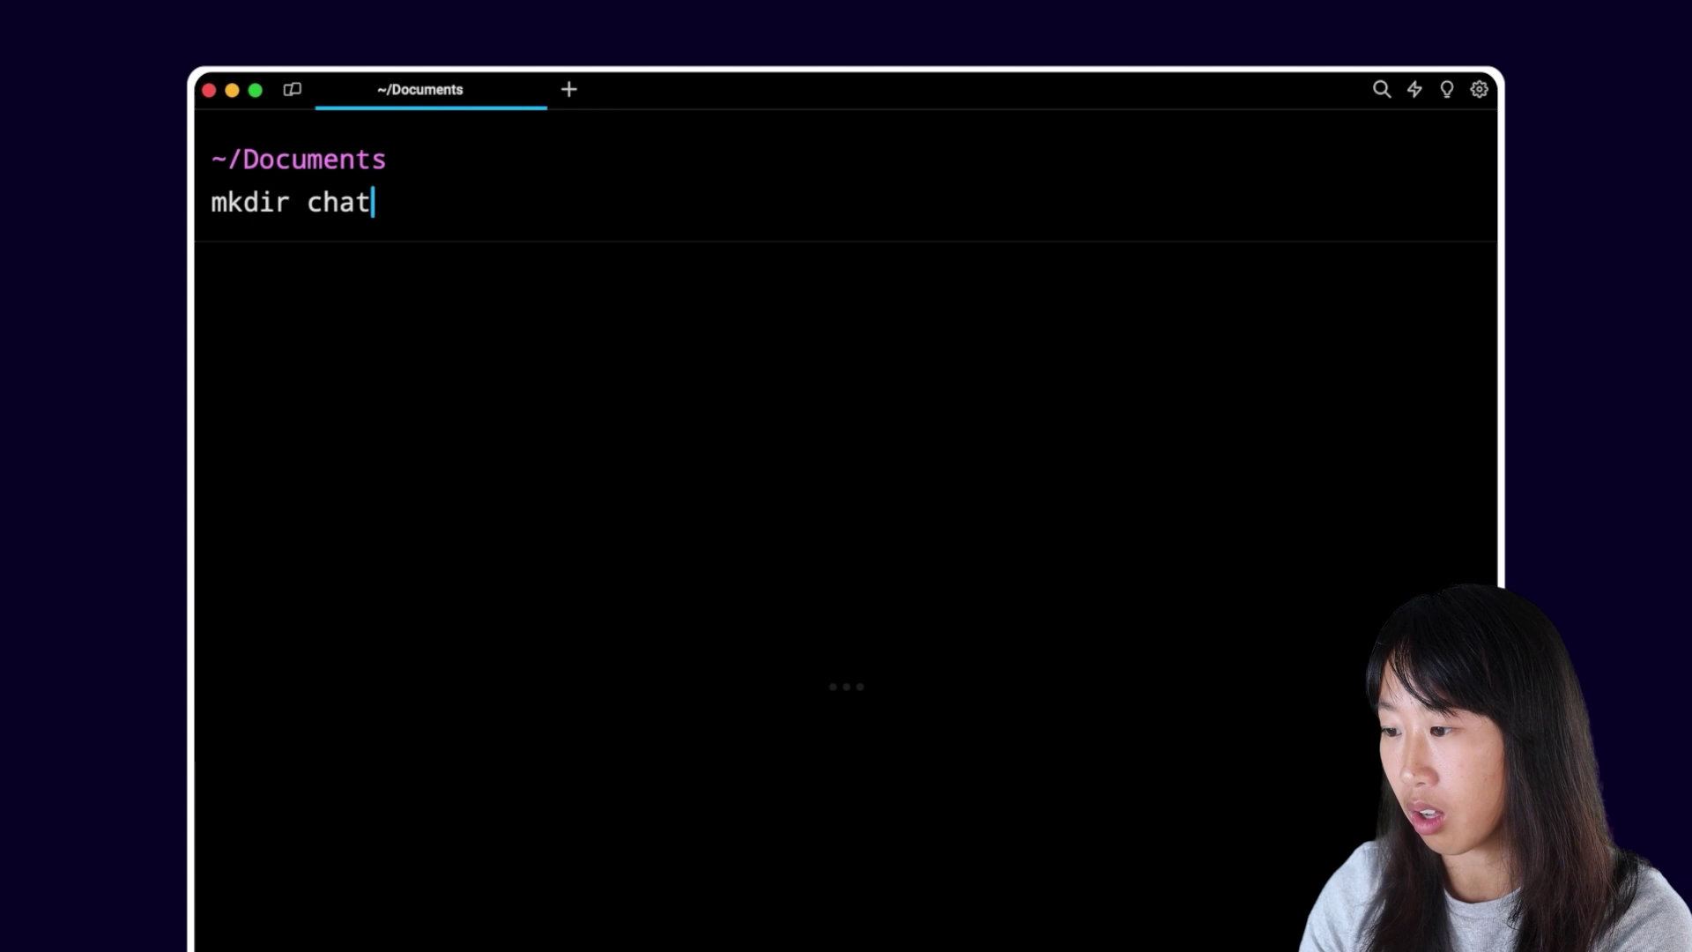
text(gptclone)
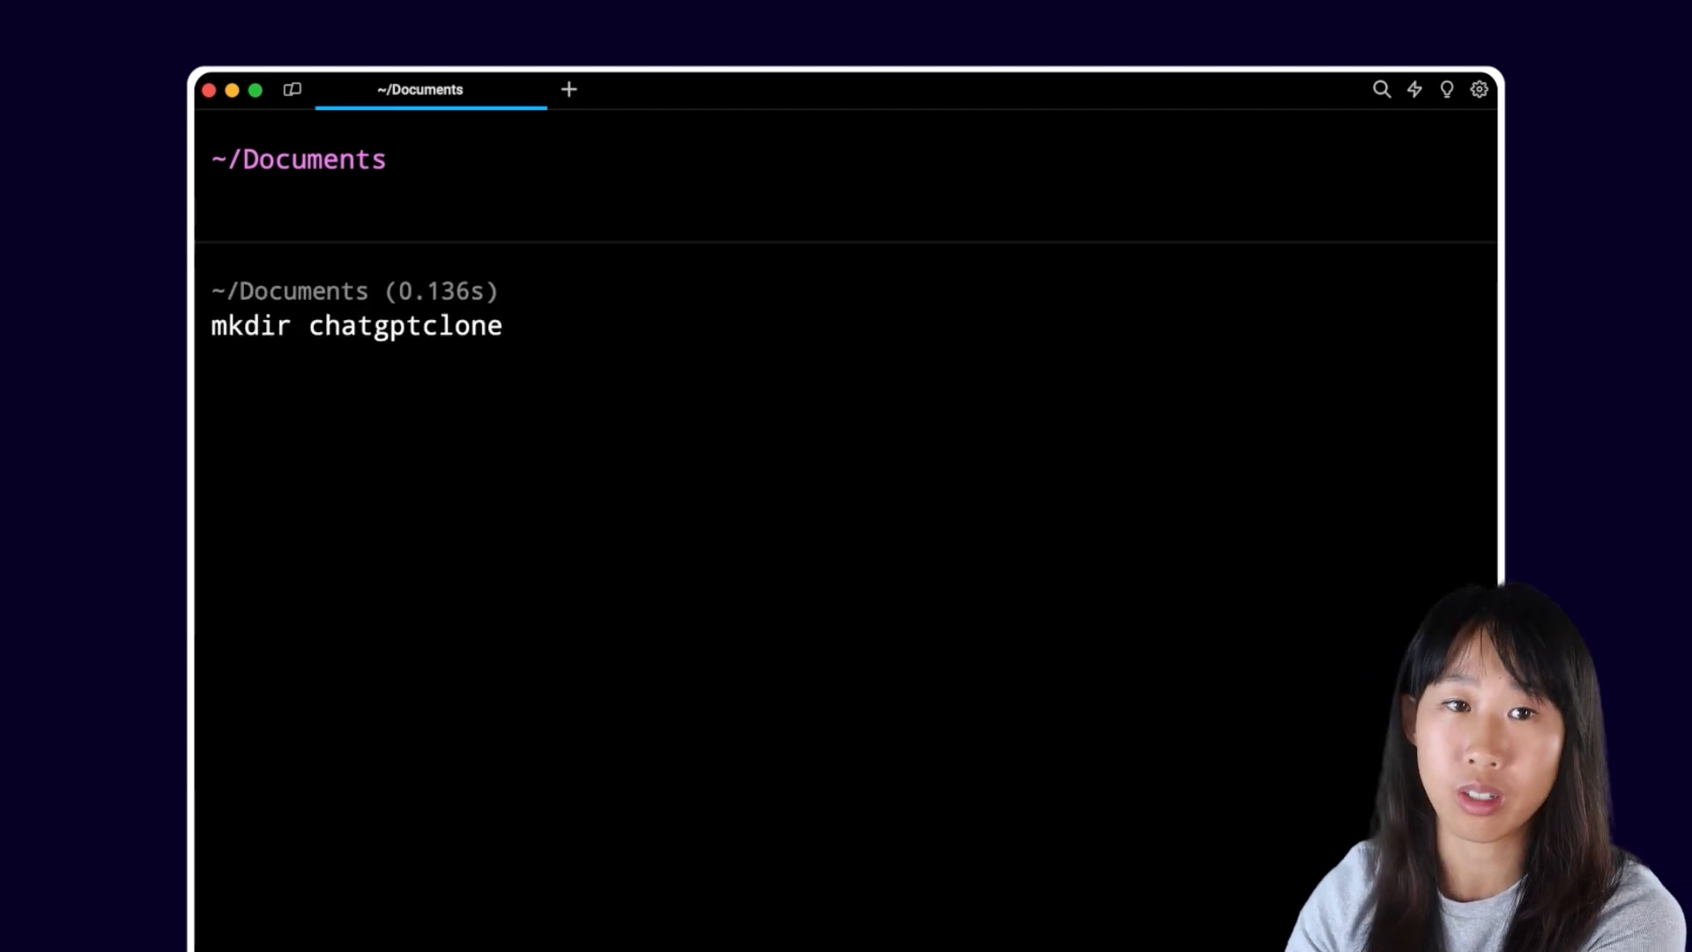
text(pyenv)
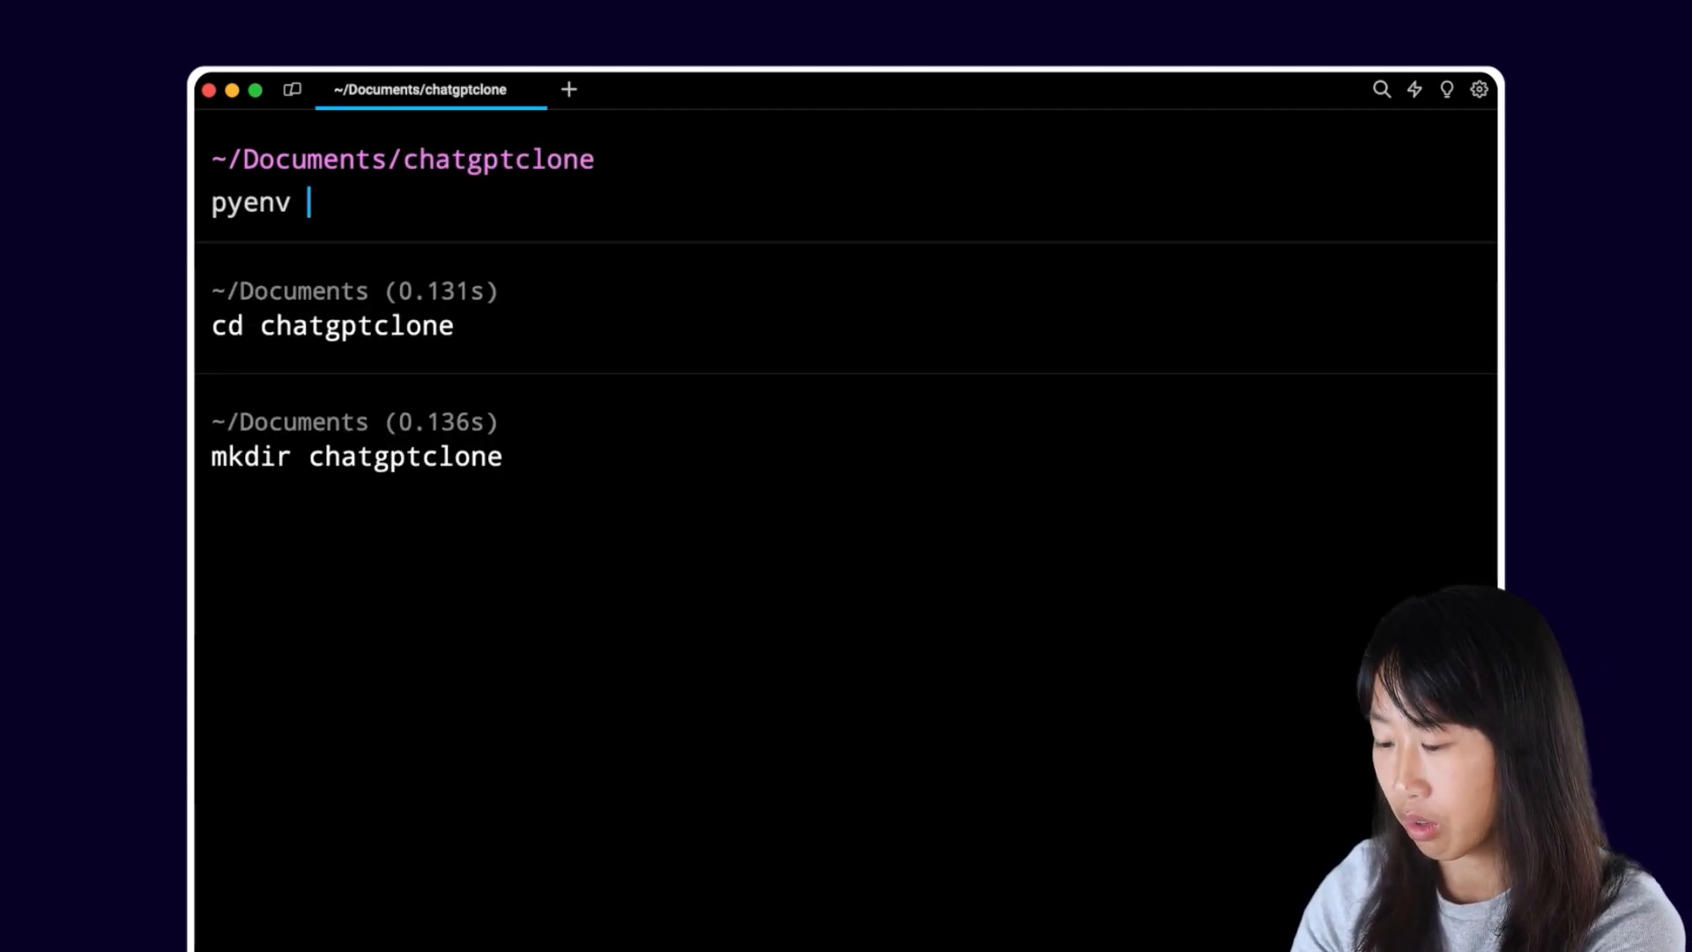
text(virtualenv 3.11 chatp)
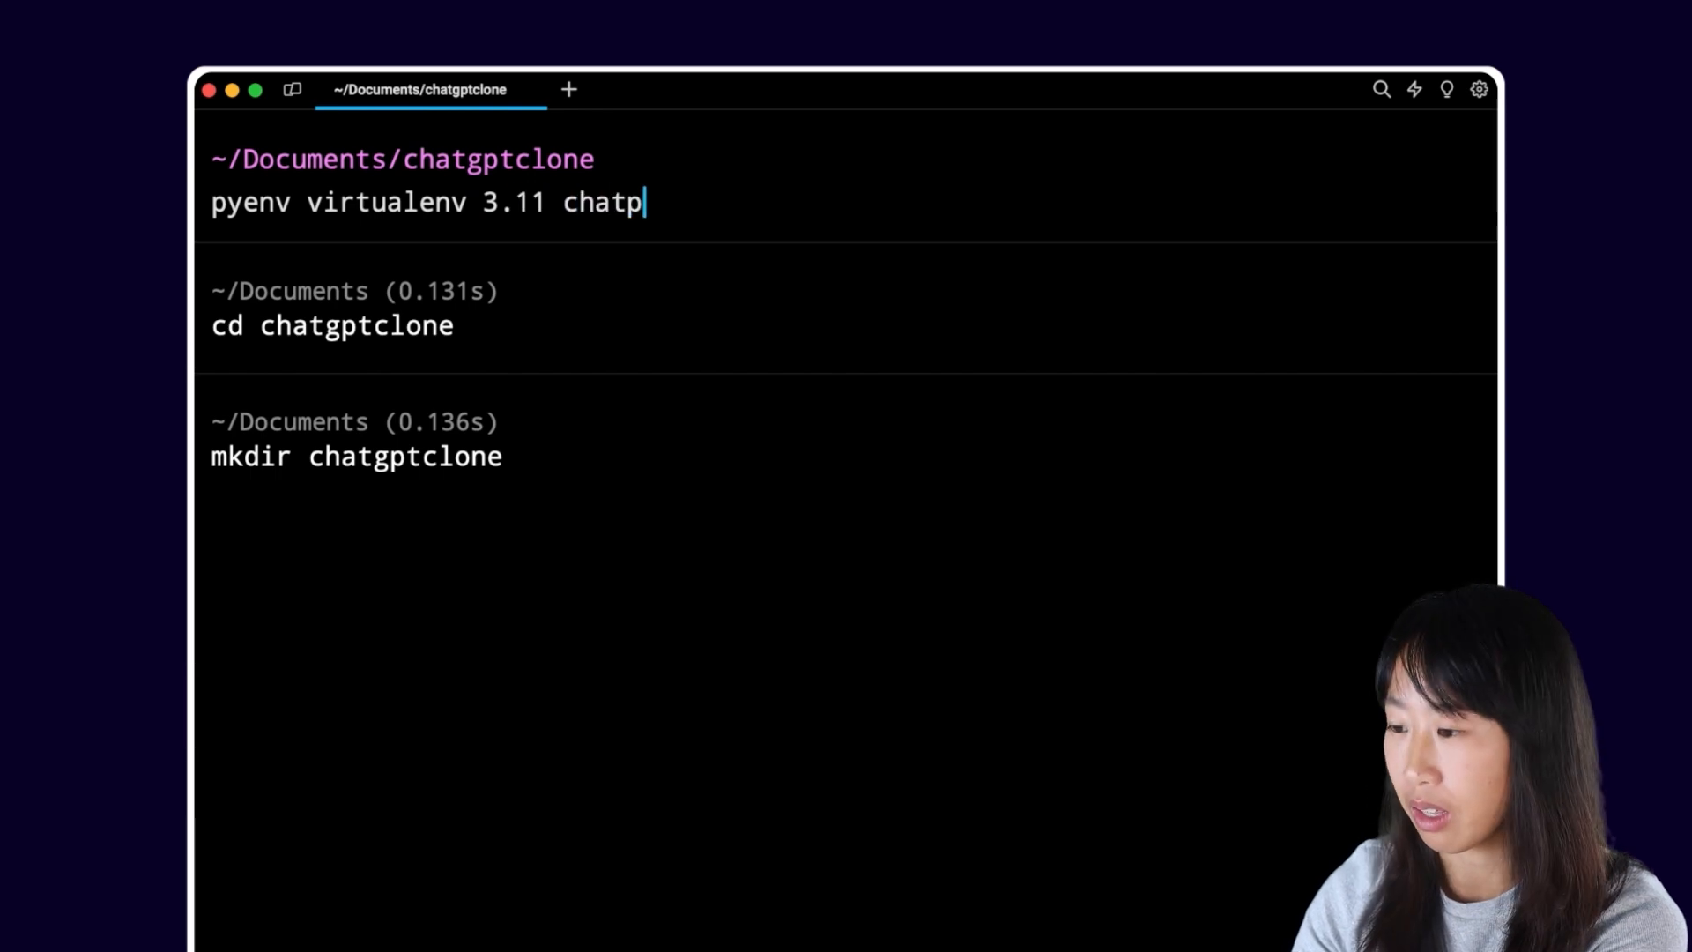
text(gptclone)
key(Enter)
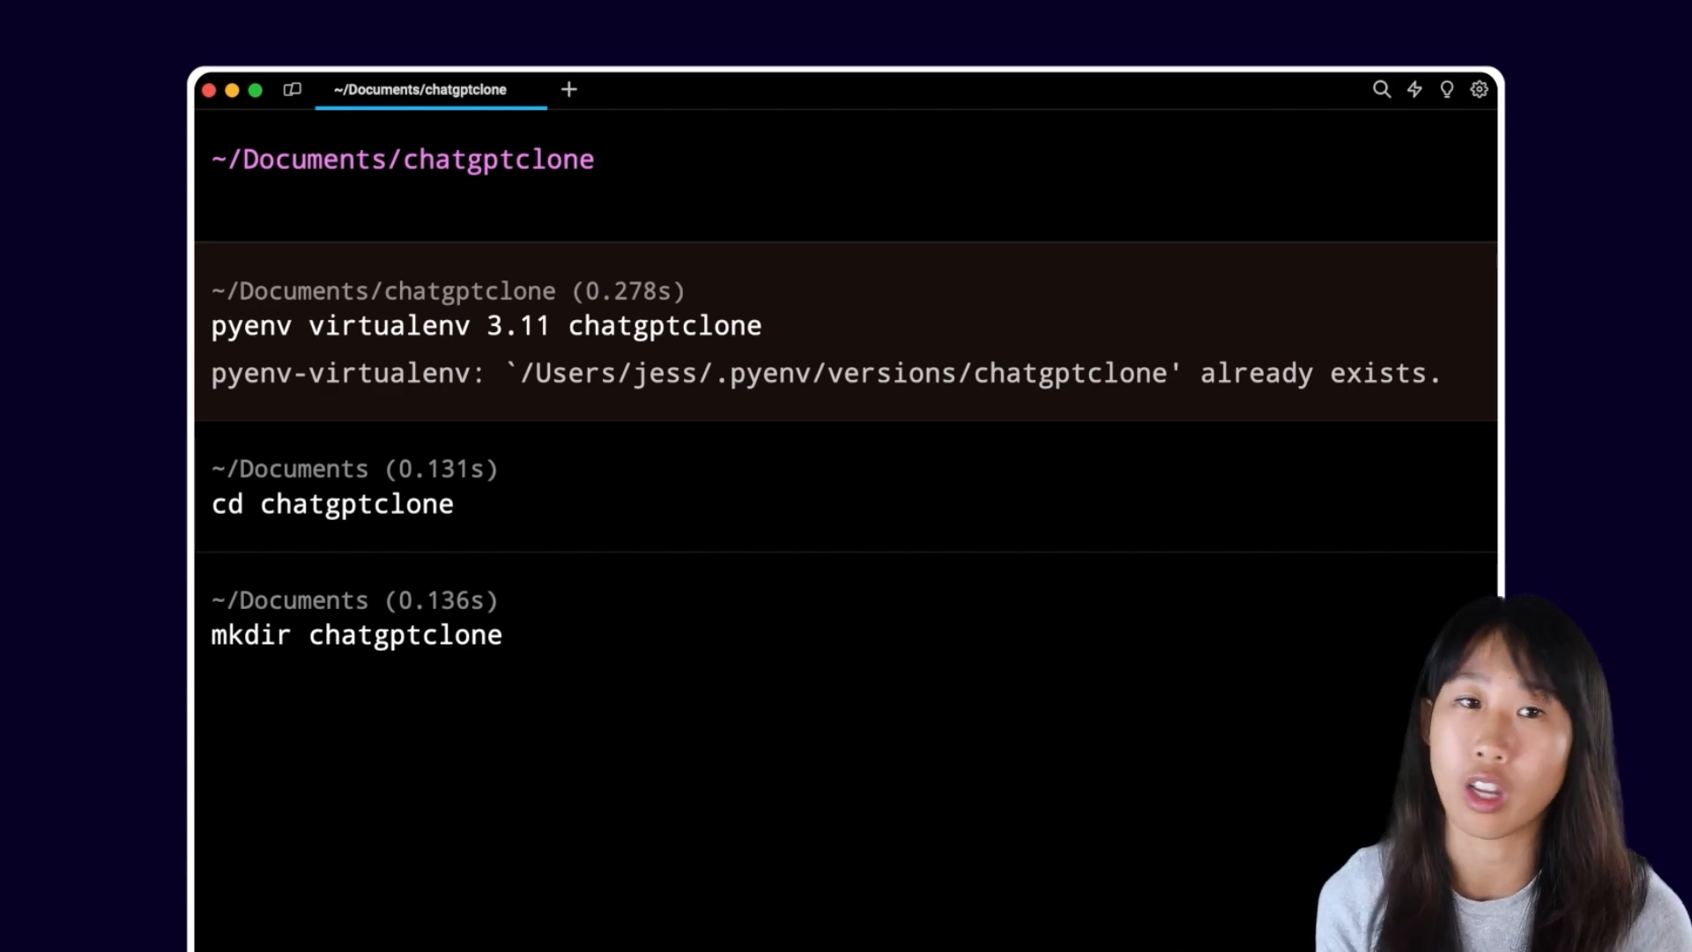
- Activate the chatgptclone virtual environment with pyenv activate
text(pyenv ac)
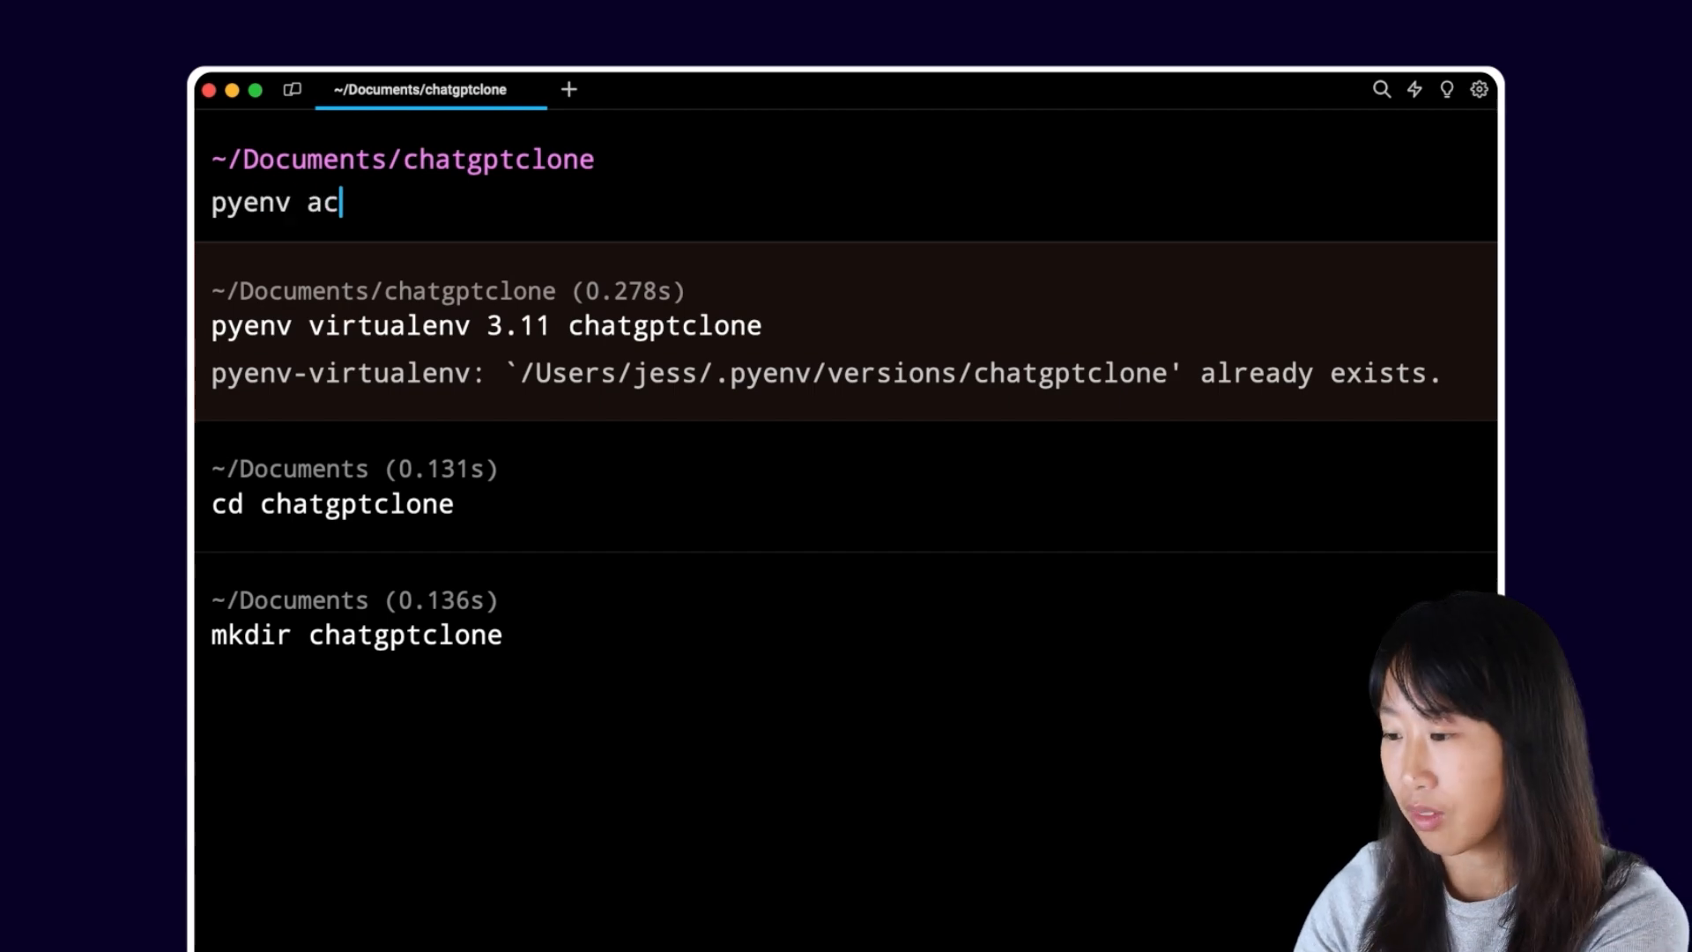
key(Enter)
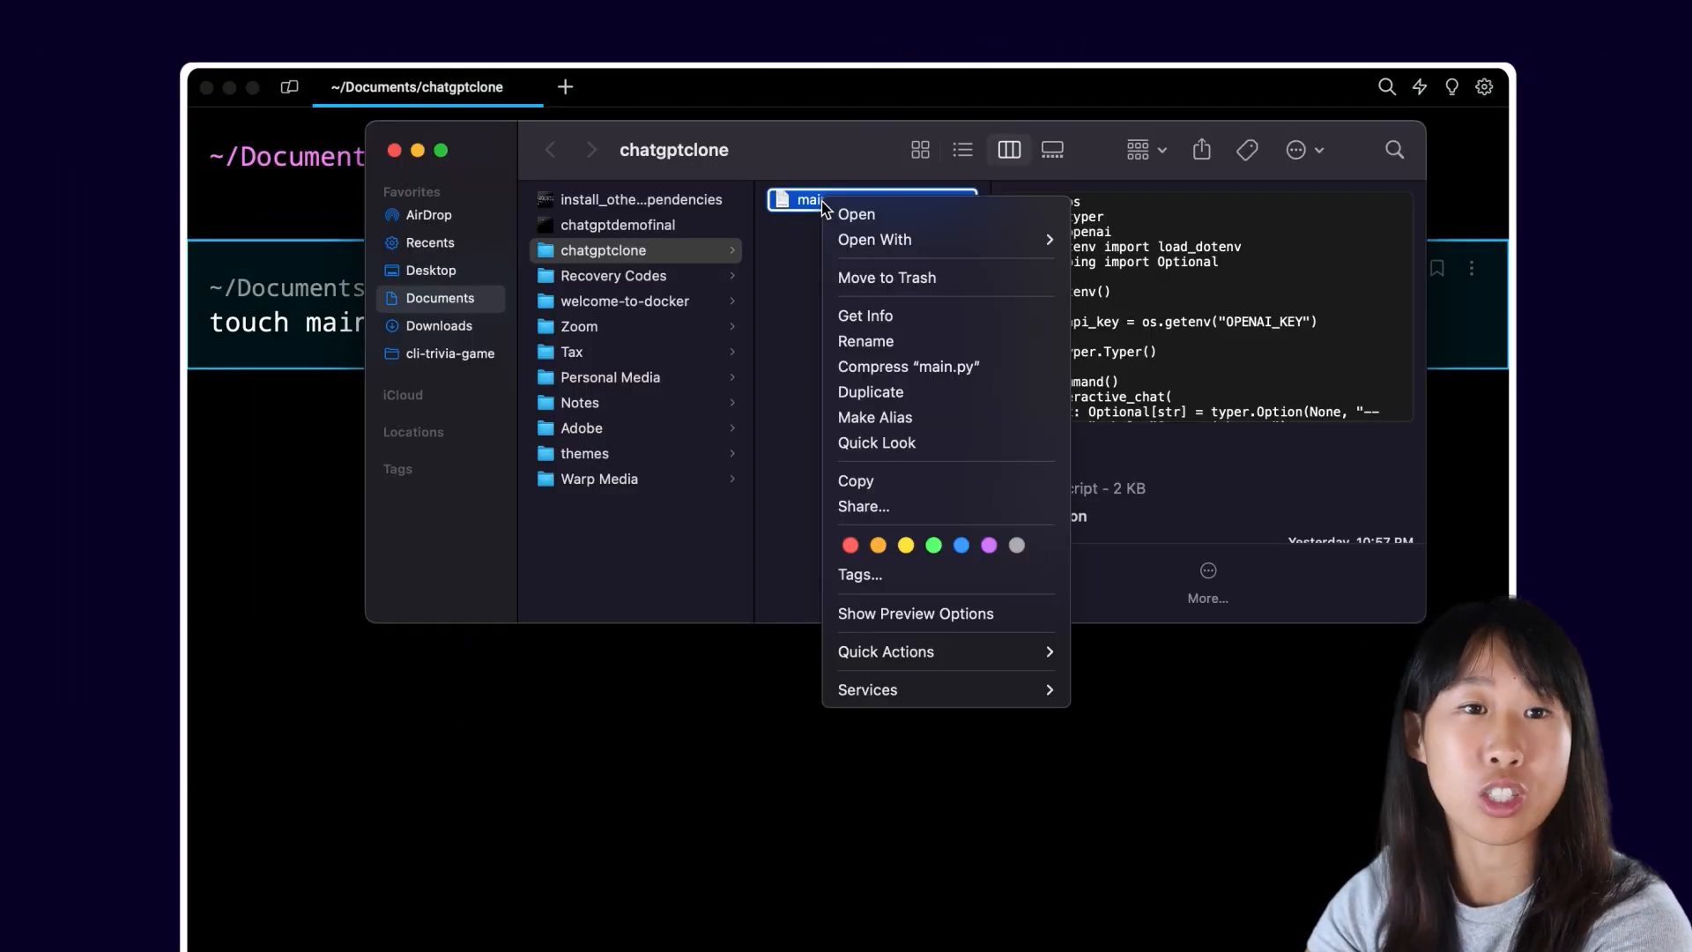
- Open main.py and add imports for typer and load_dotenv from dotenv
click(857, 213)
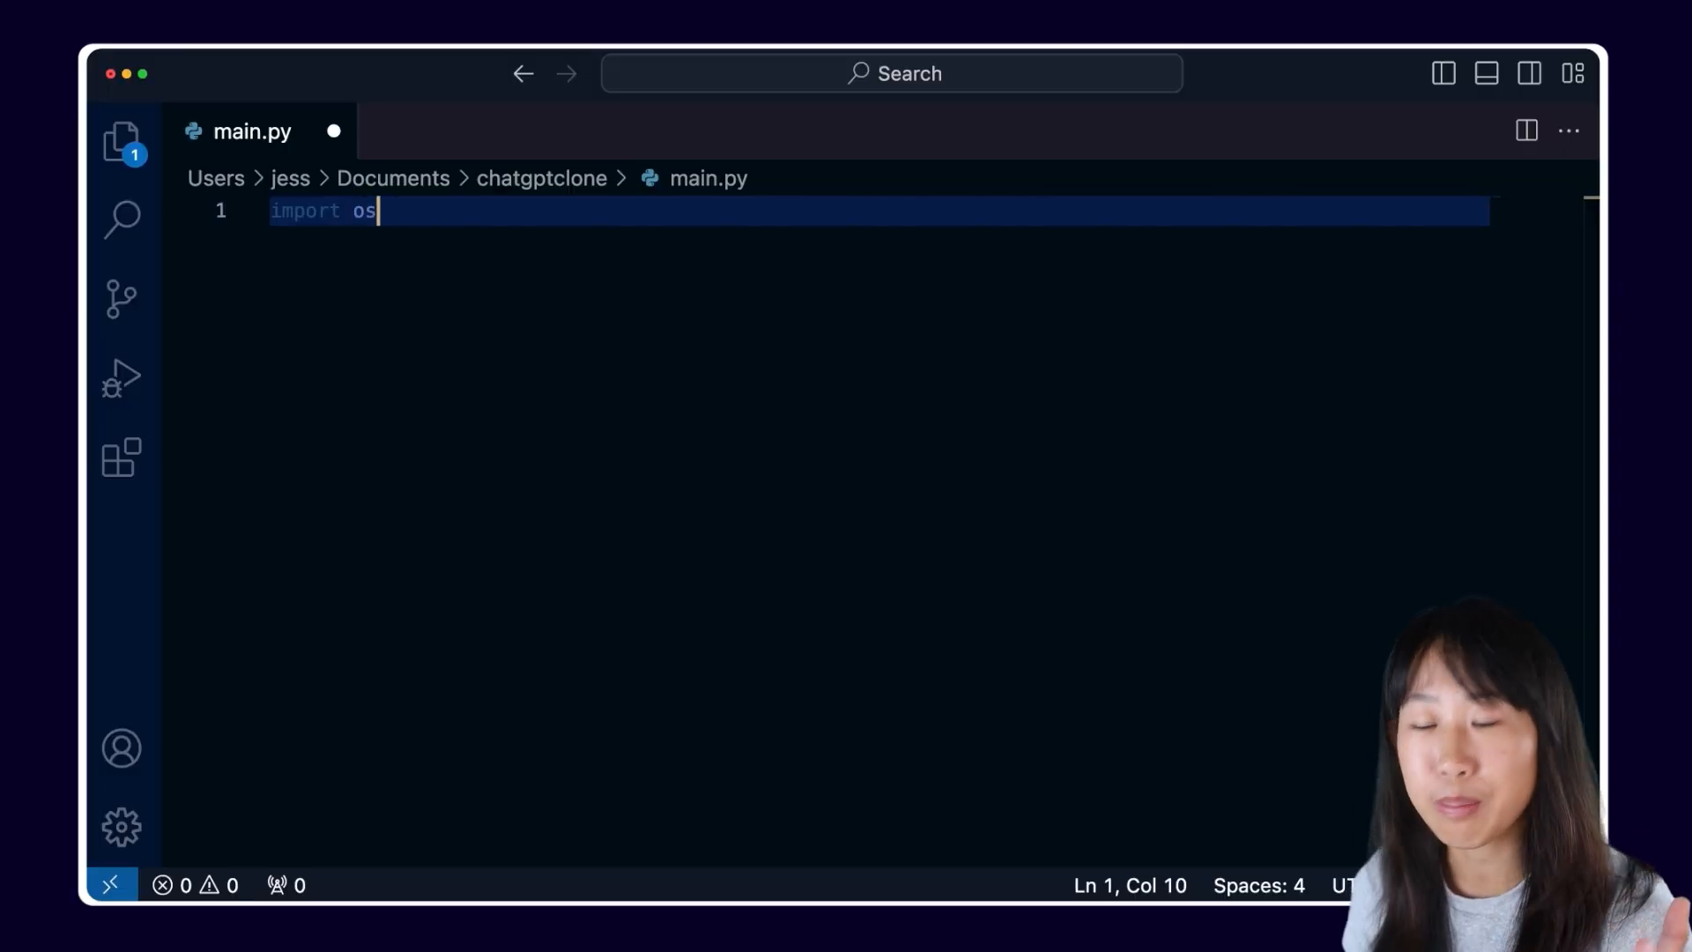
text(import typer)
text(from dot)
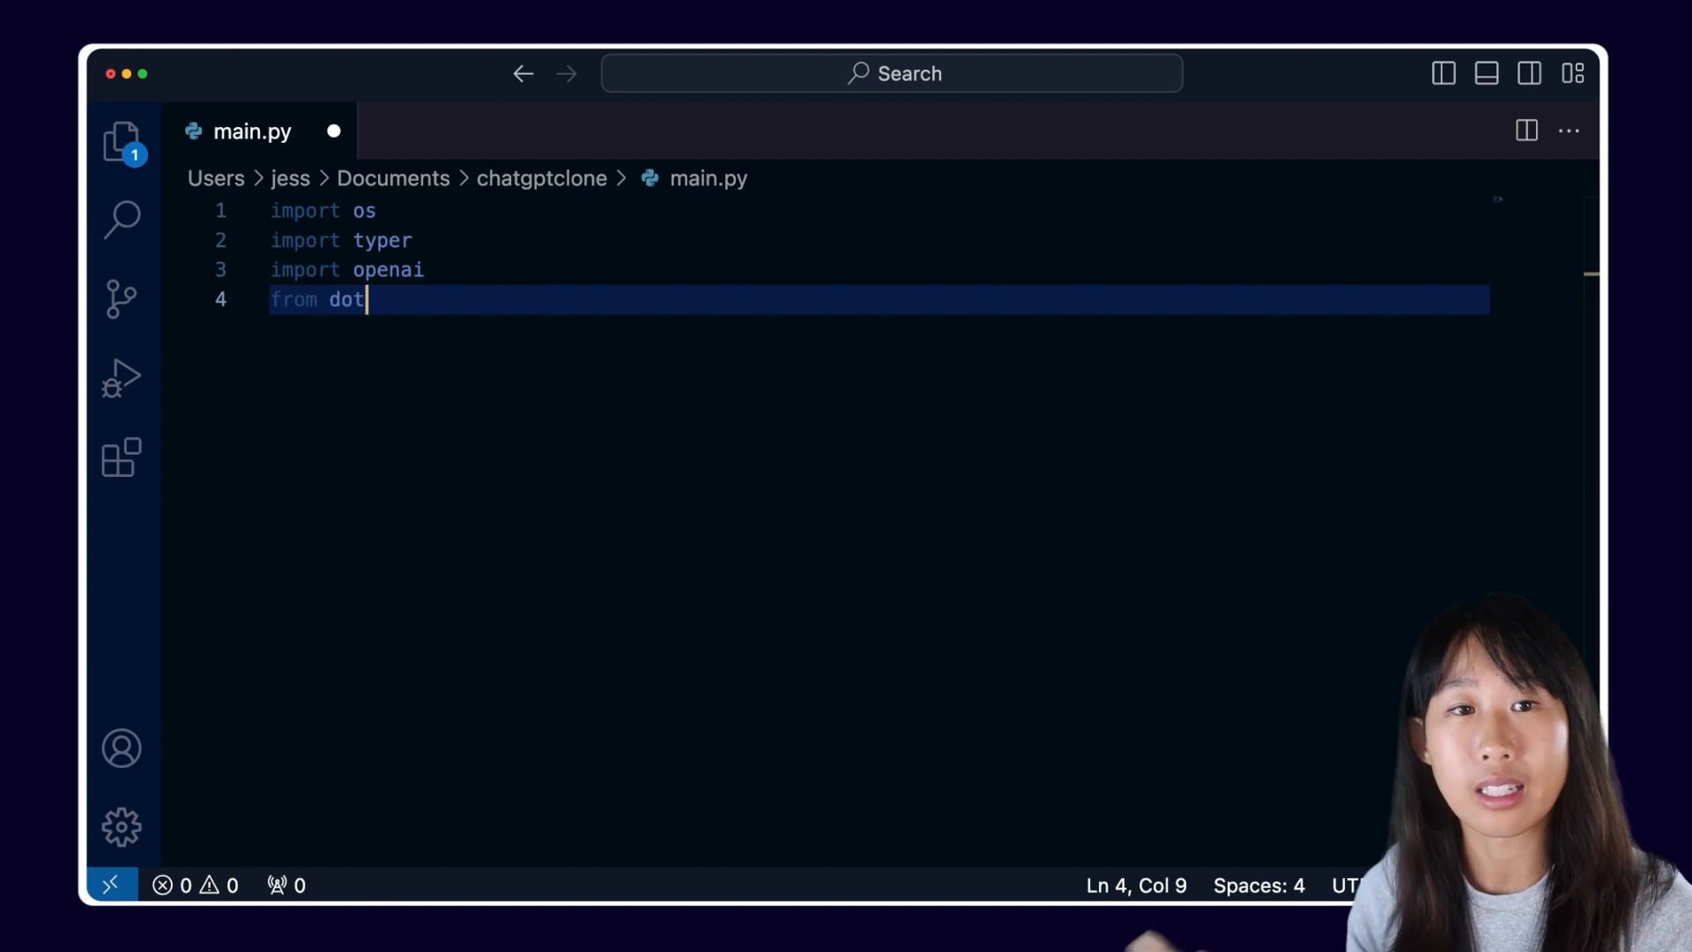
text(env import load_)
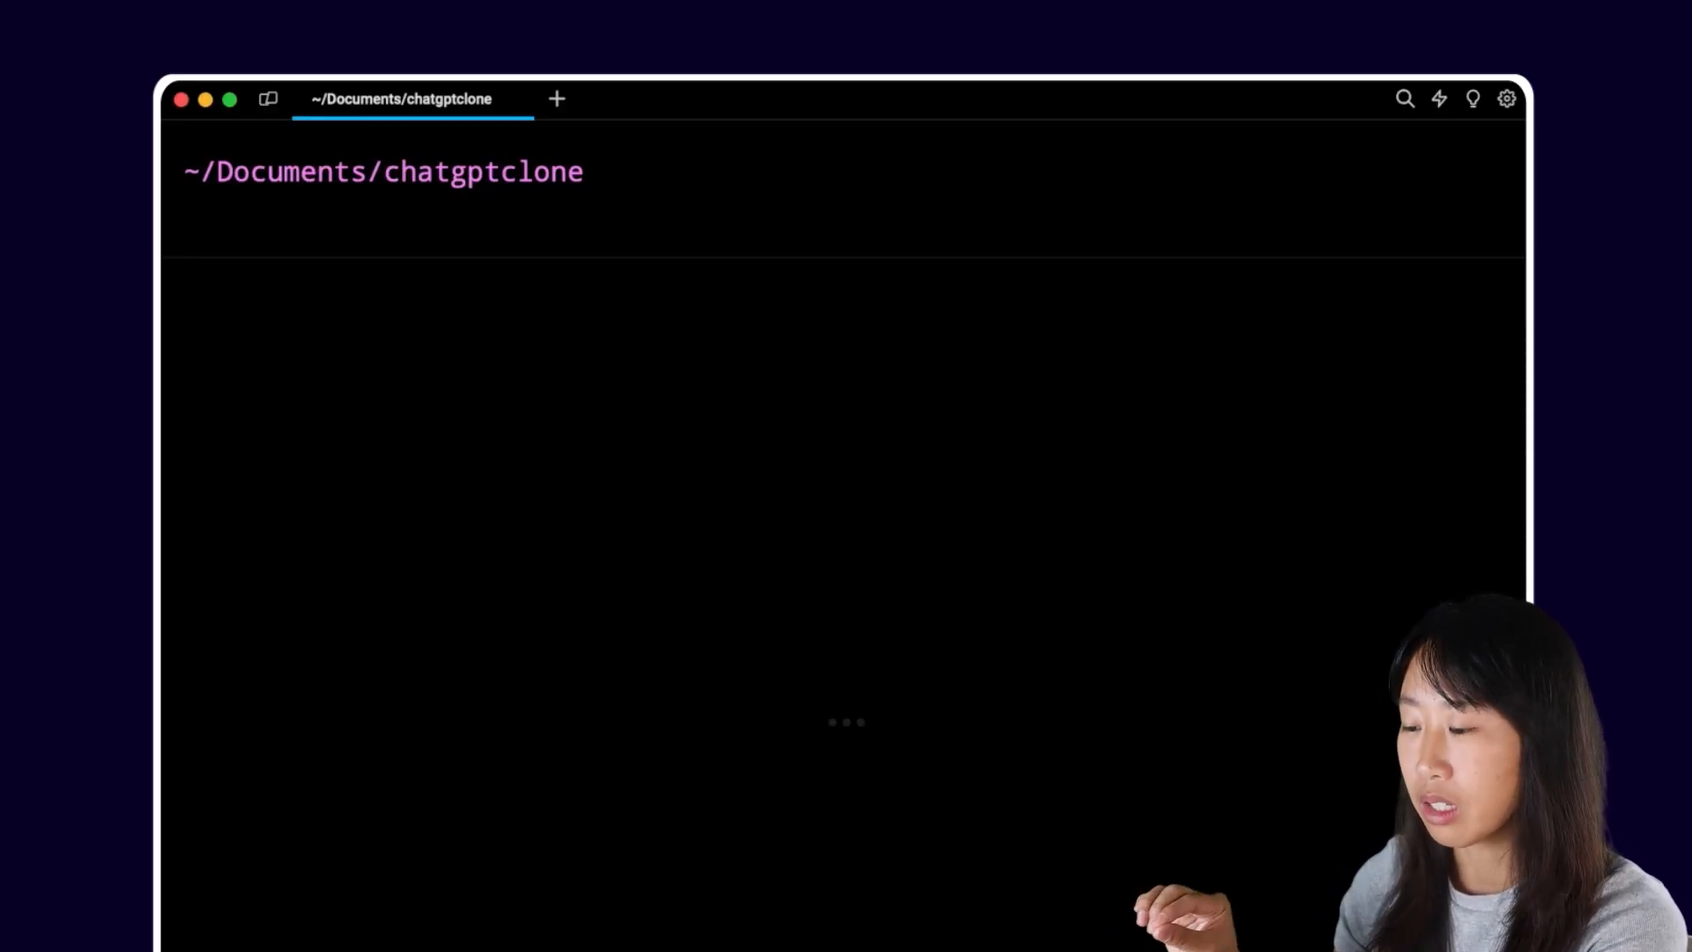
- Create a project dotfile, then generate a new OpenAI secret key named chatgptclone
text(touch .)
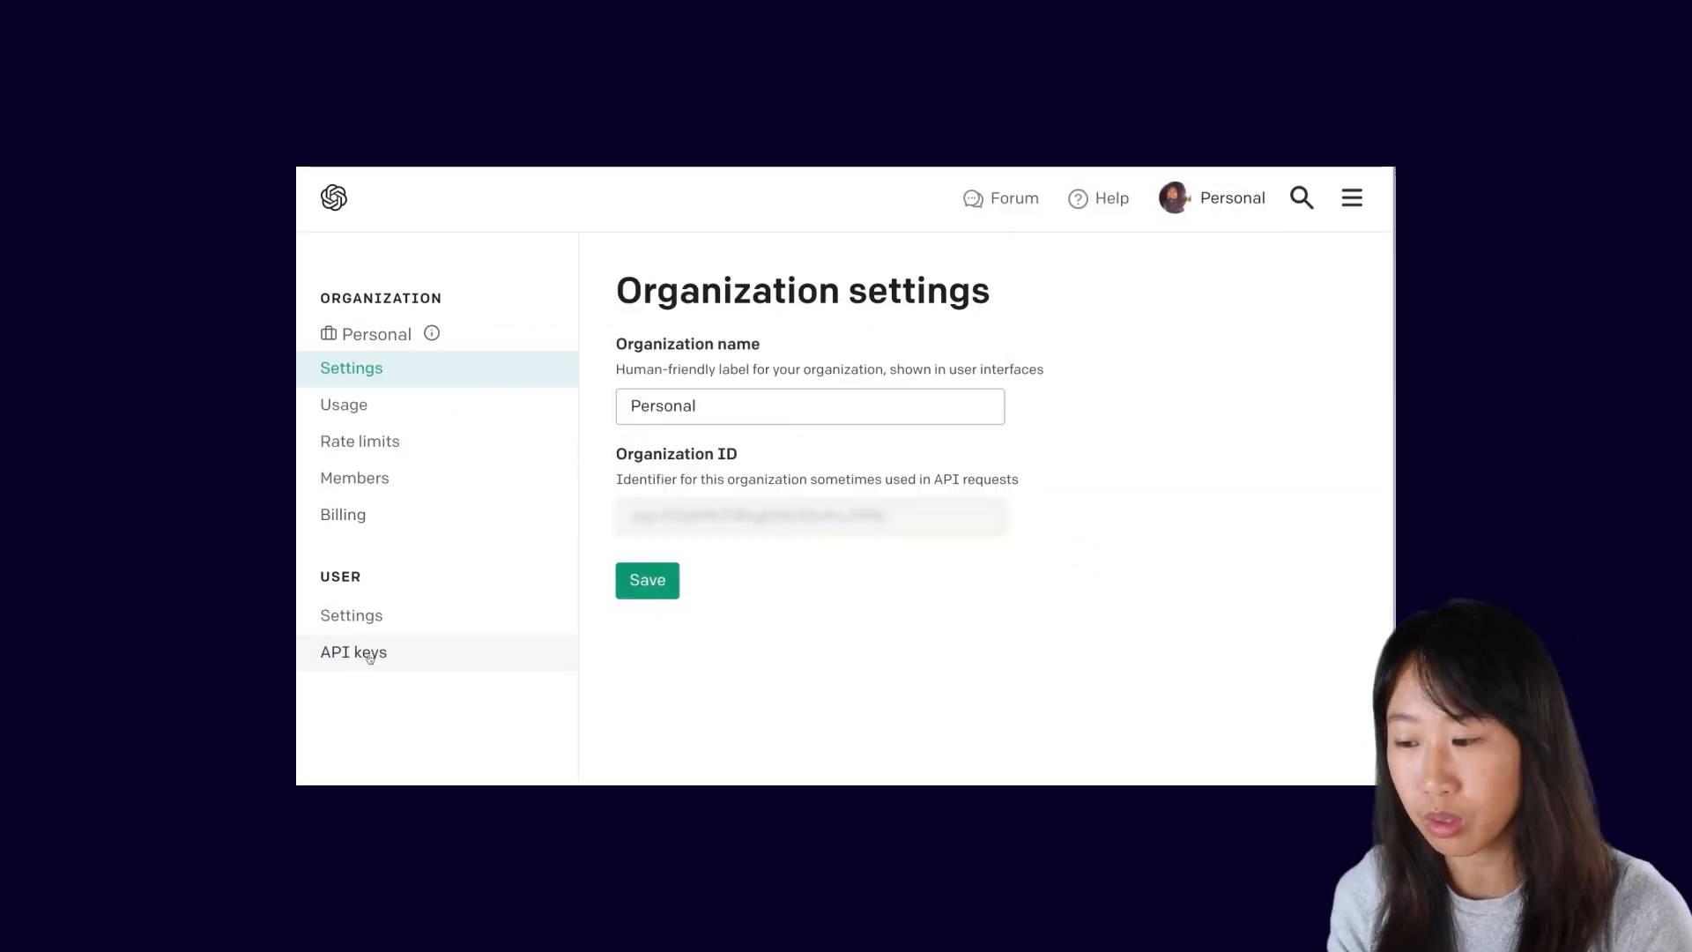
click(352, 652)
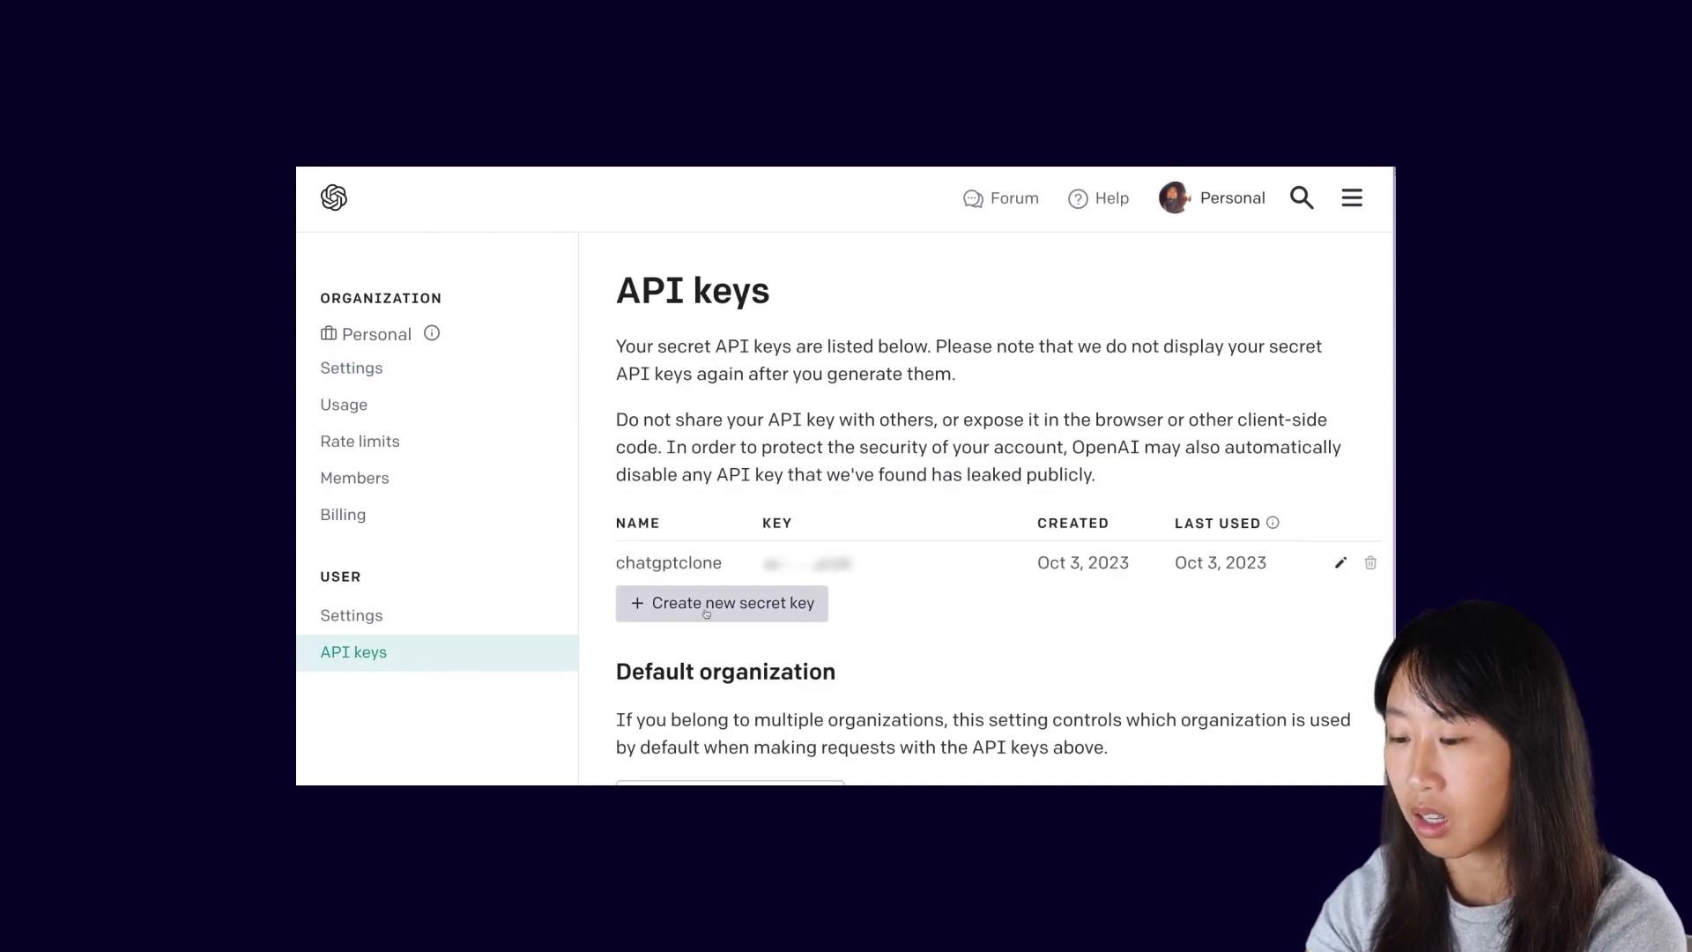
click(722, 603)
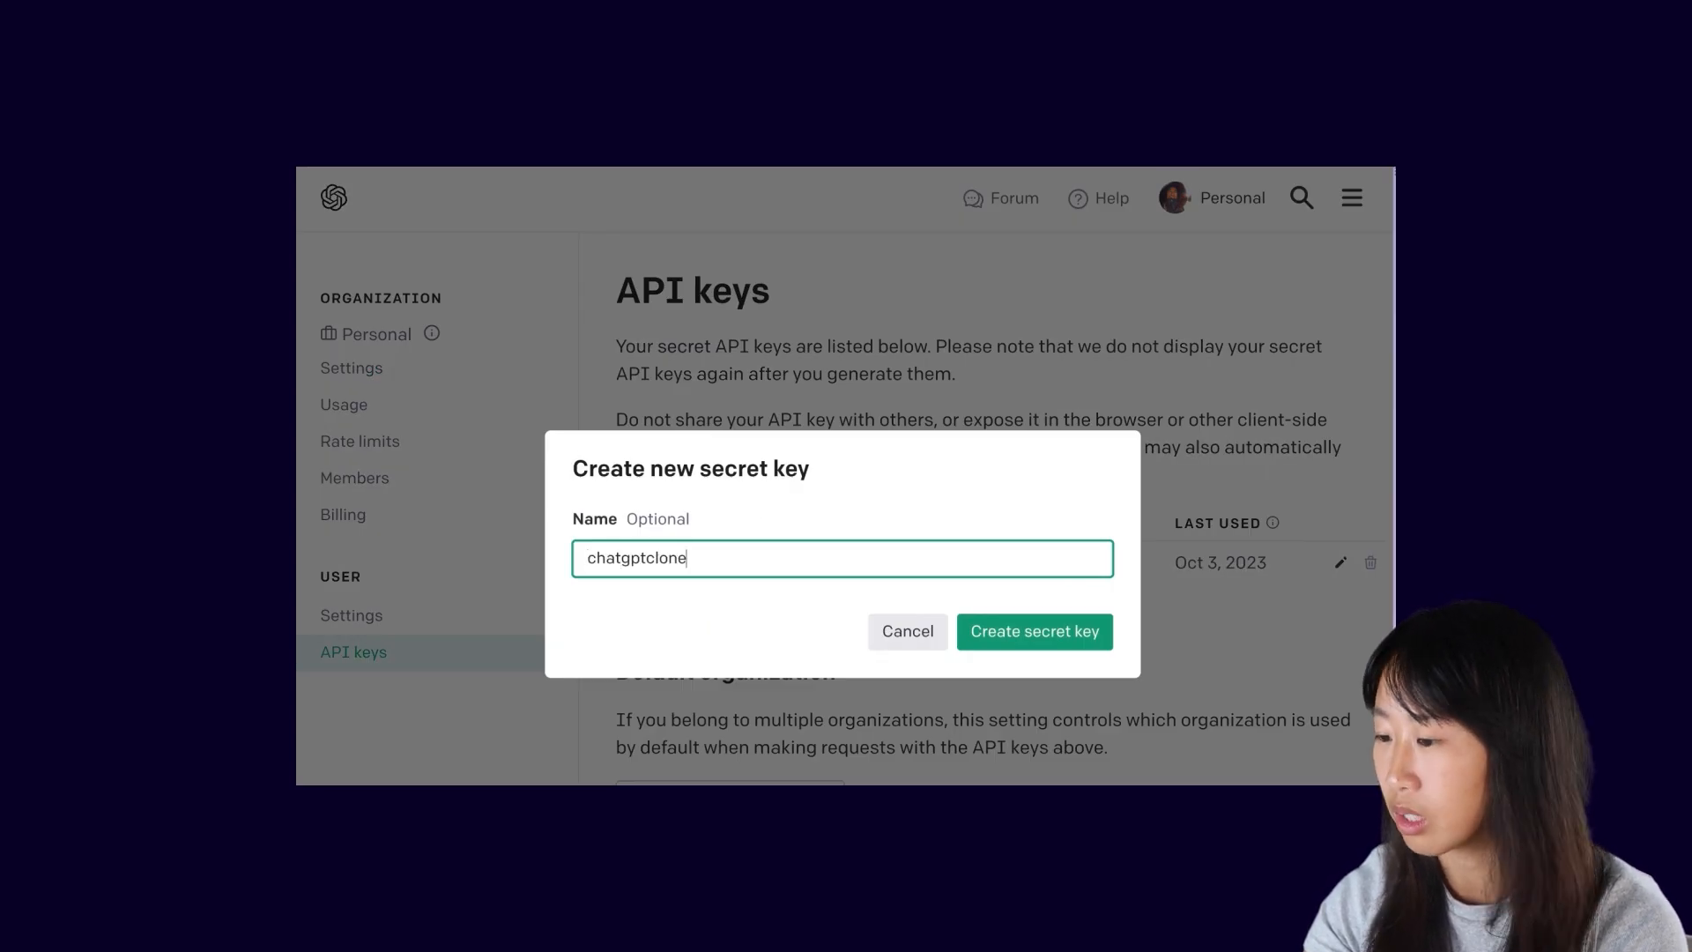
click(1035, 631)
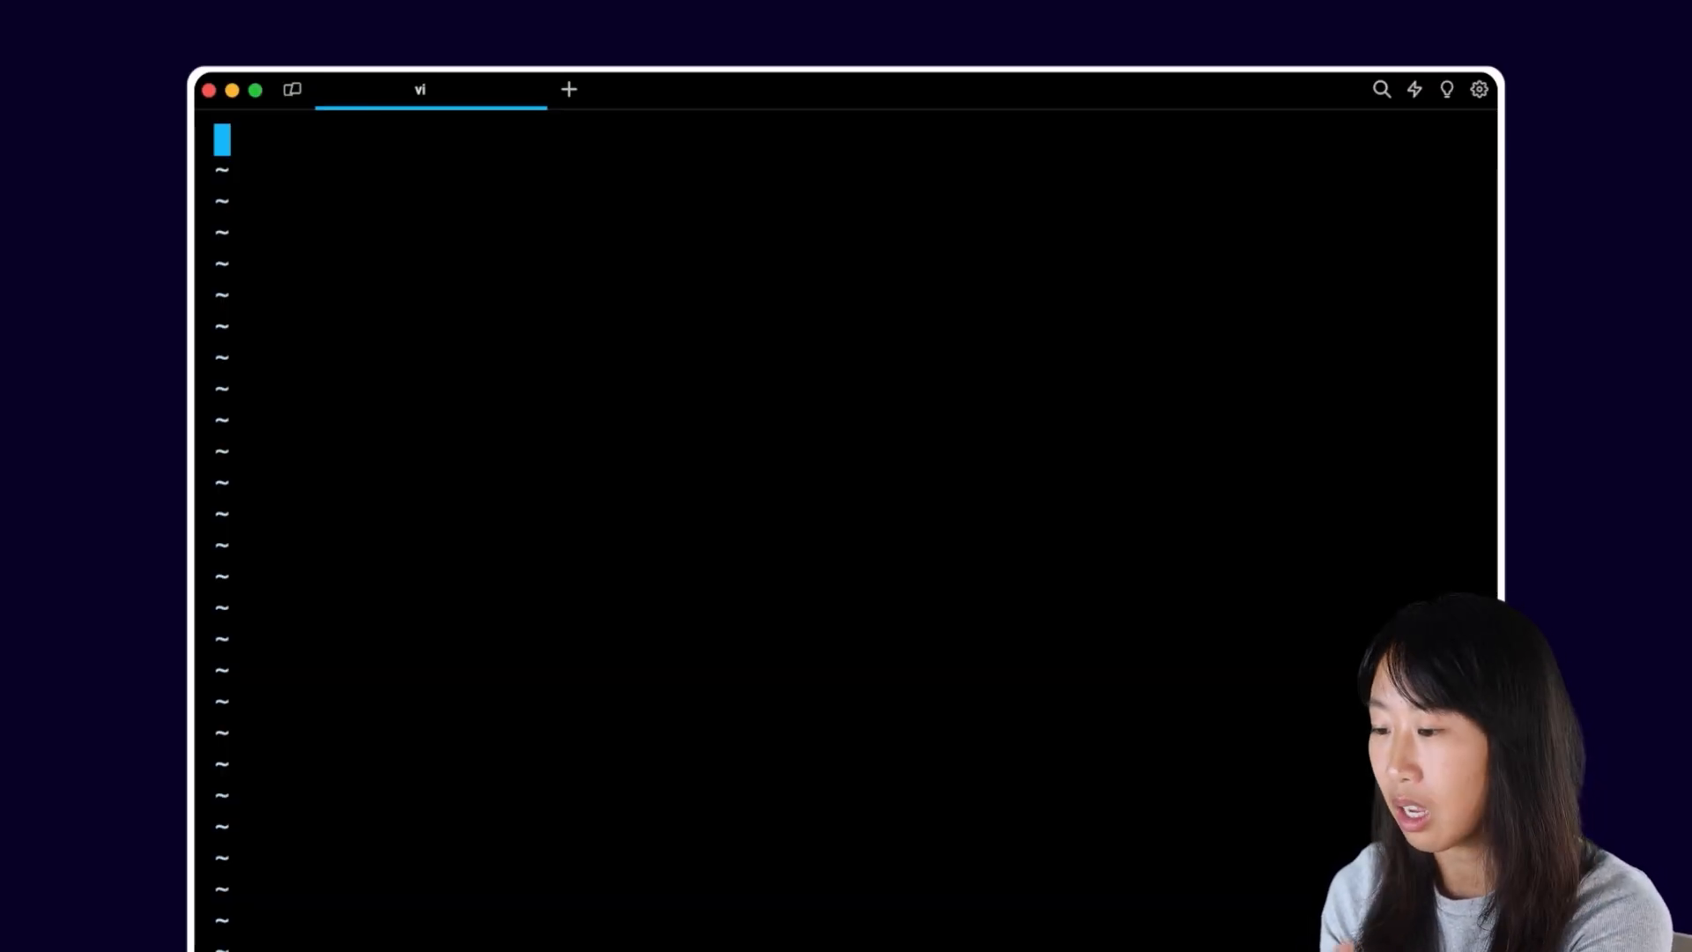
- Add an OPENAI_KEY="" line to the environment file in vi and leave insert mode
text(OPENAI_KEY)
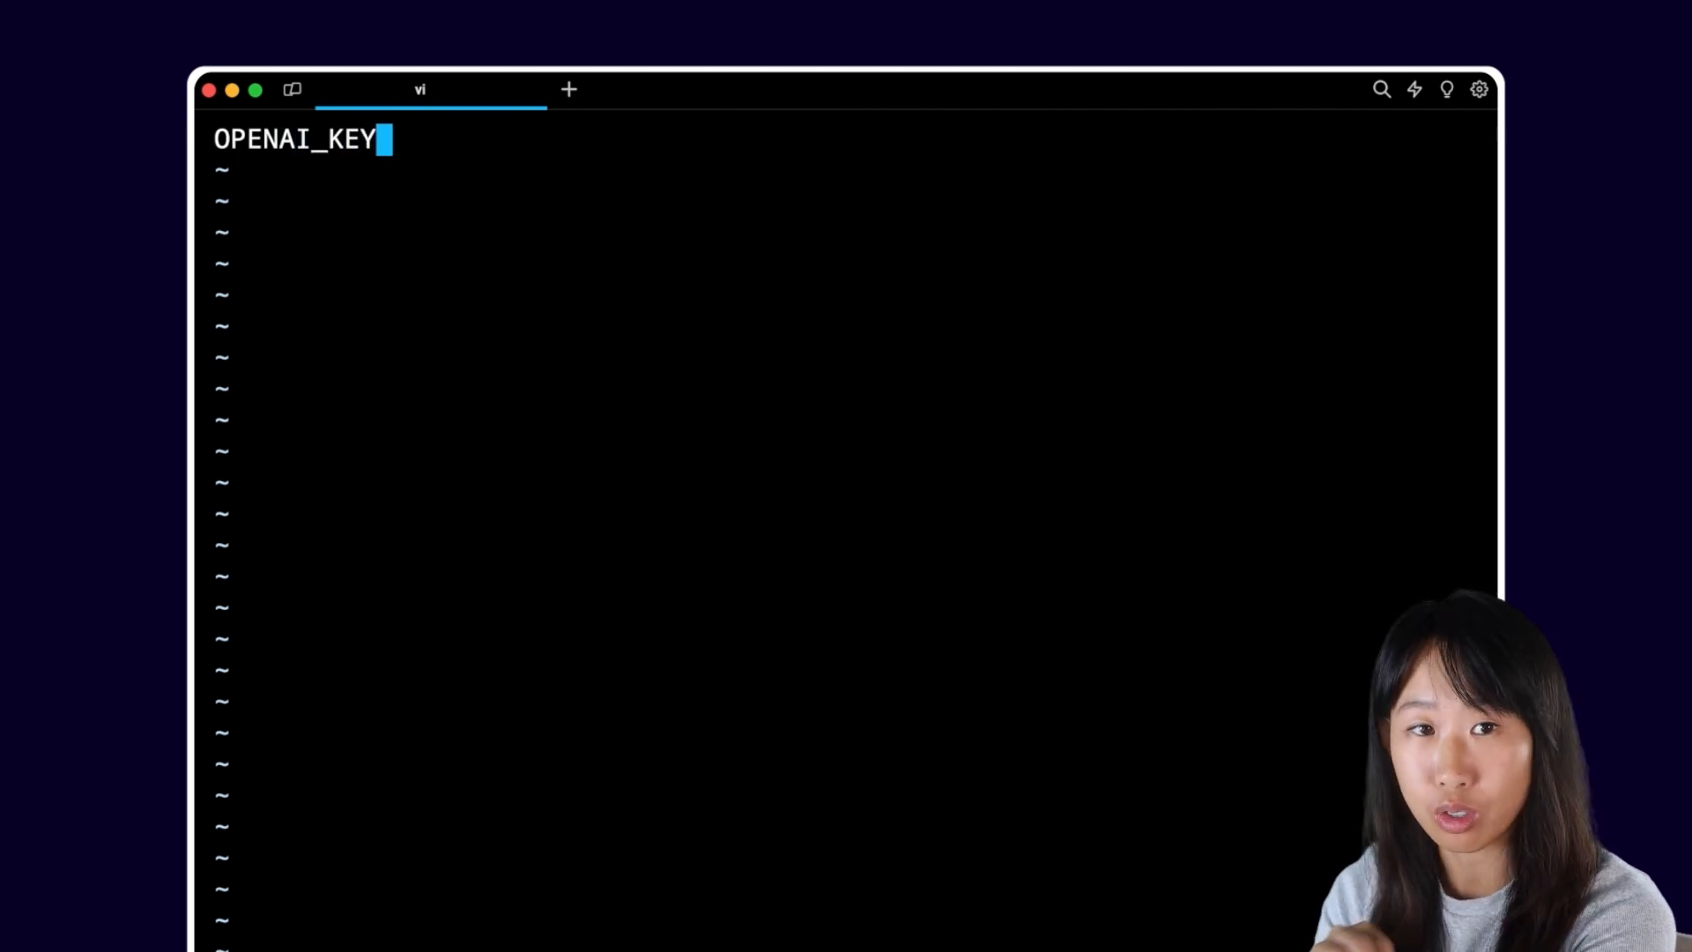
text(="")
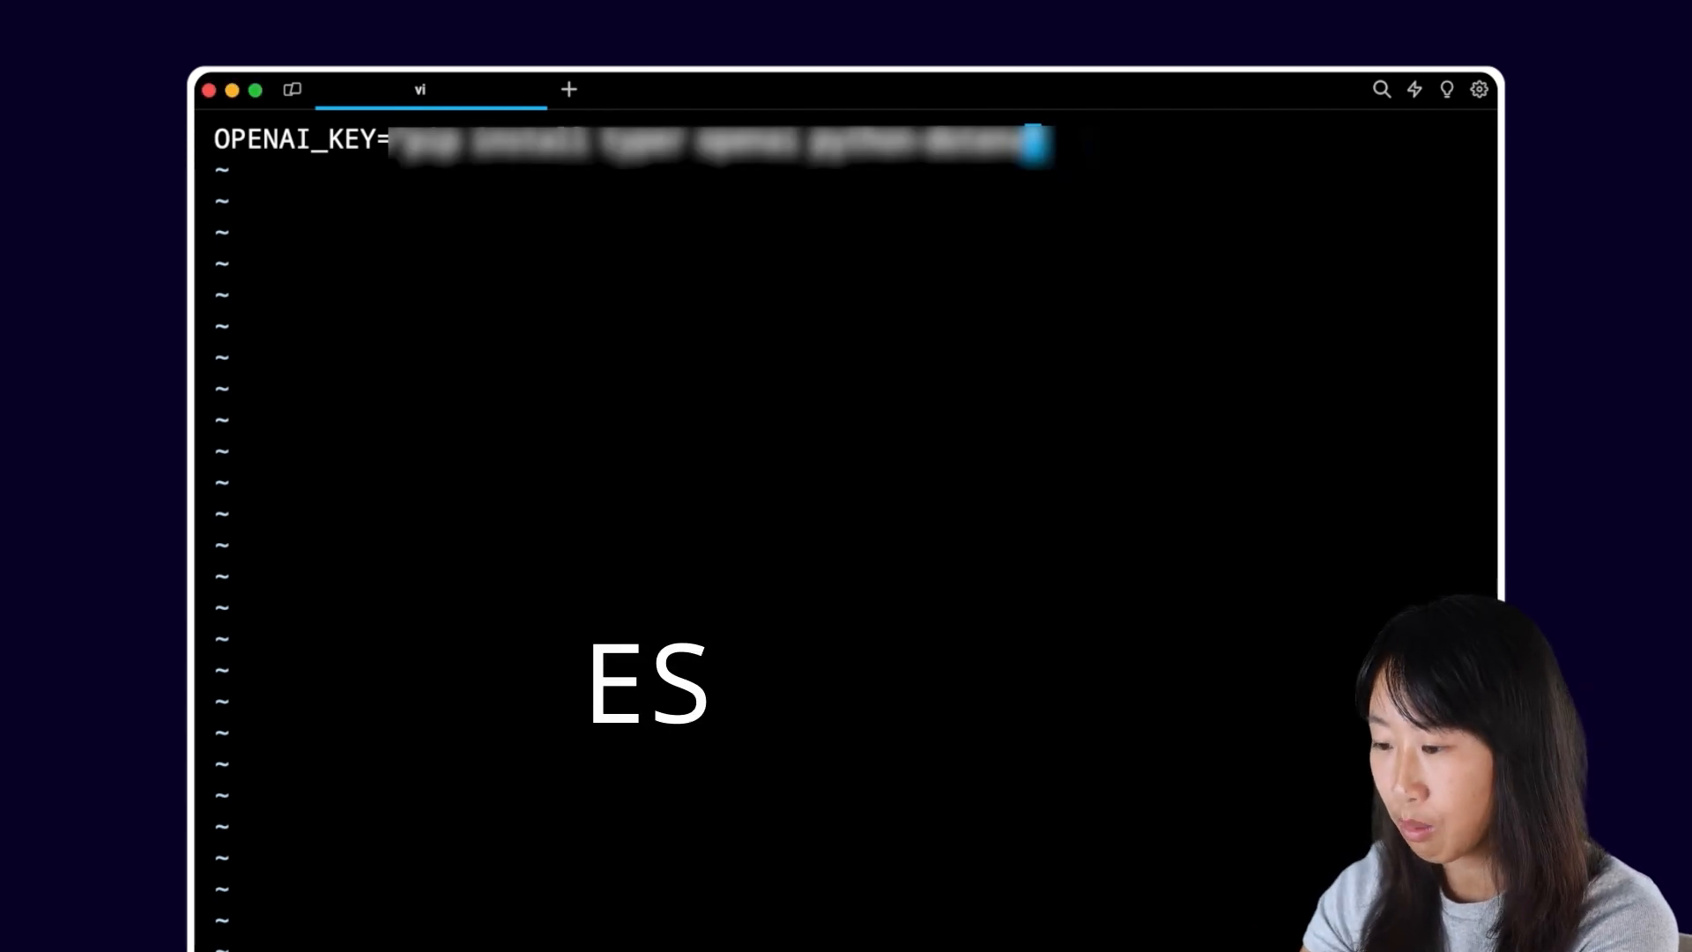
key(Escape)
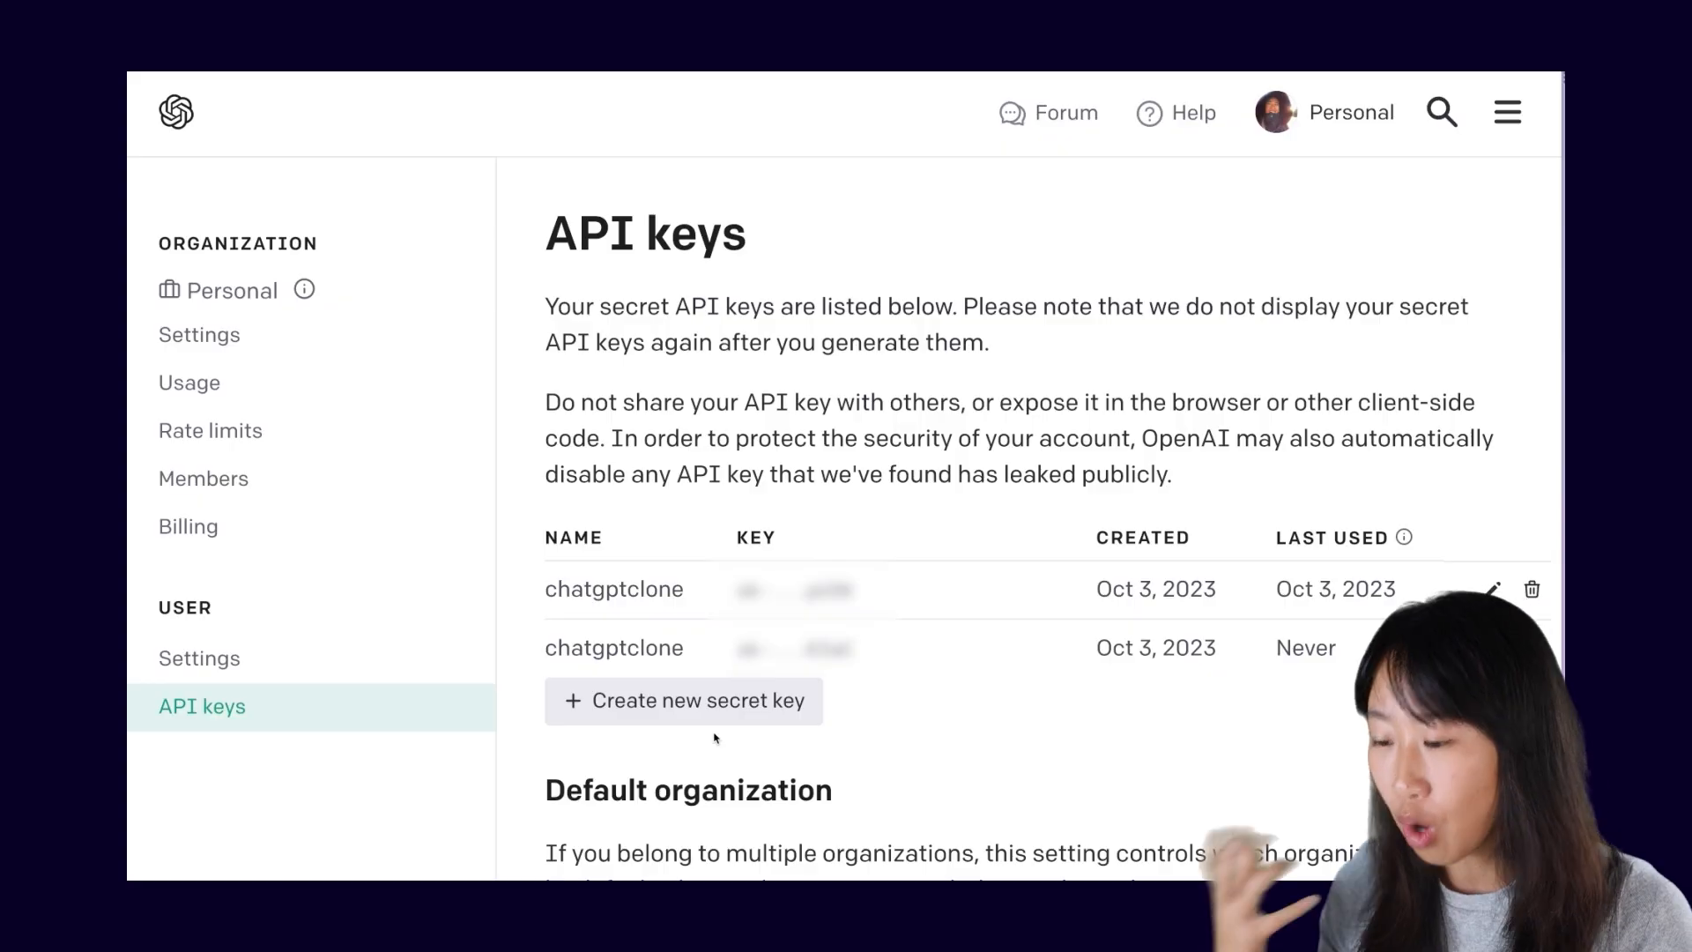
click(187, 525)
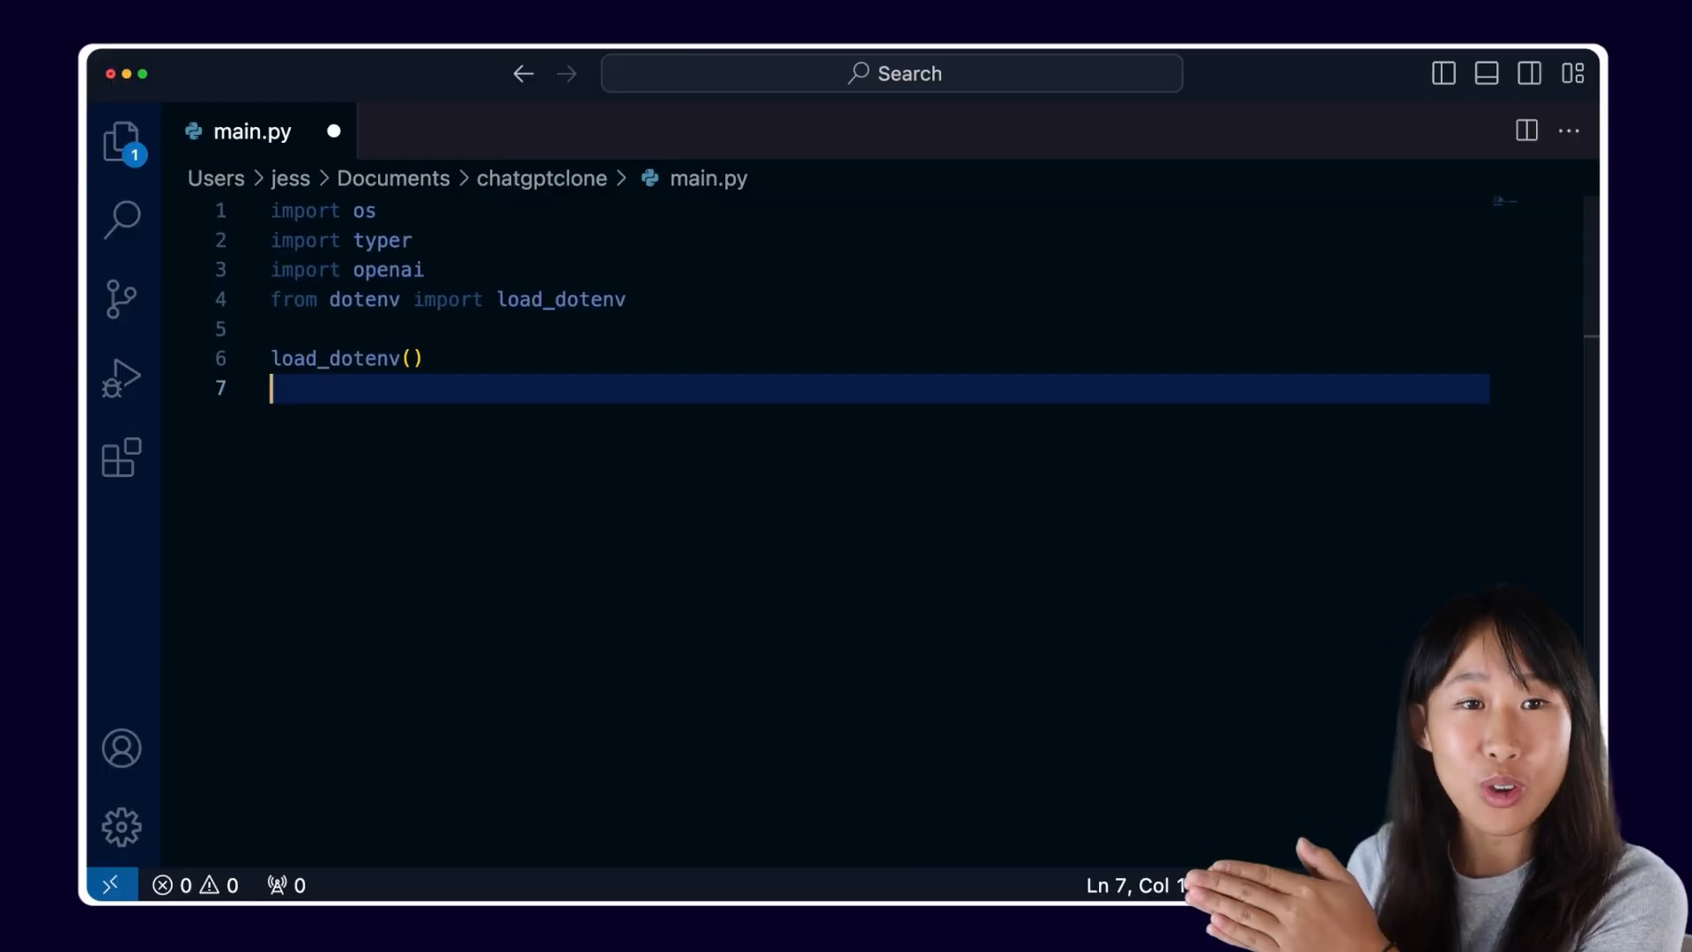
- Set openai.api_key from os.getenv("OPENAI_KEY") and create app = typer.Typer()
key(Enter)
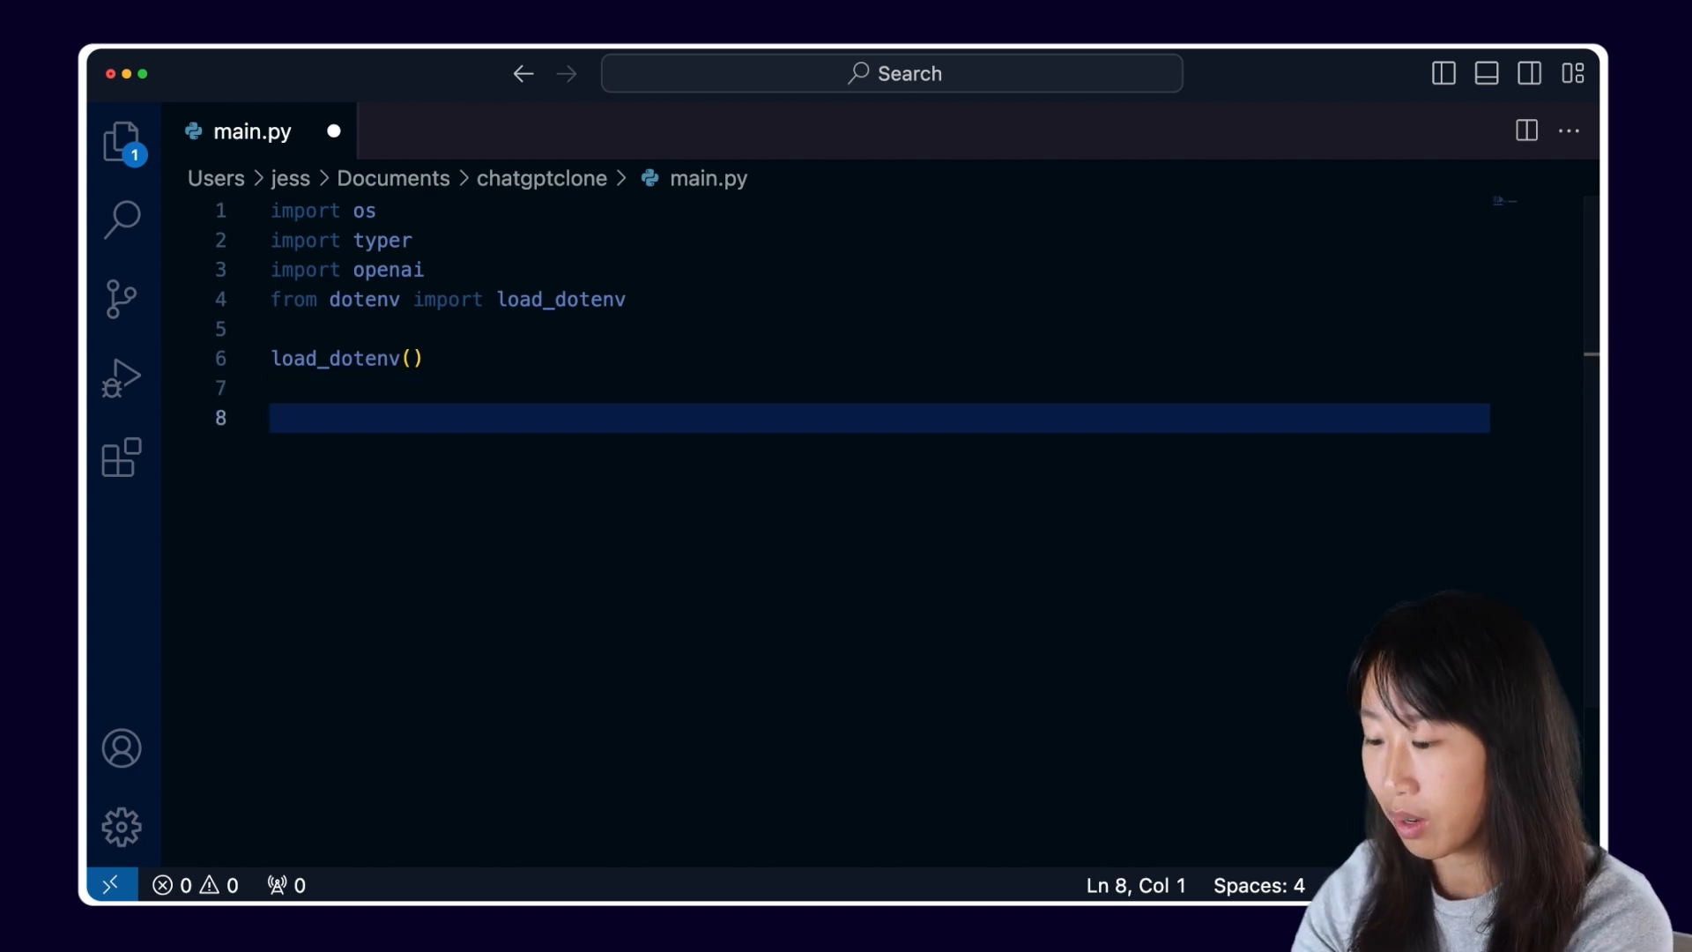
text(openai.api_key = os.getenv)
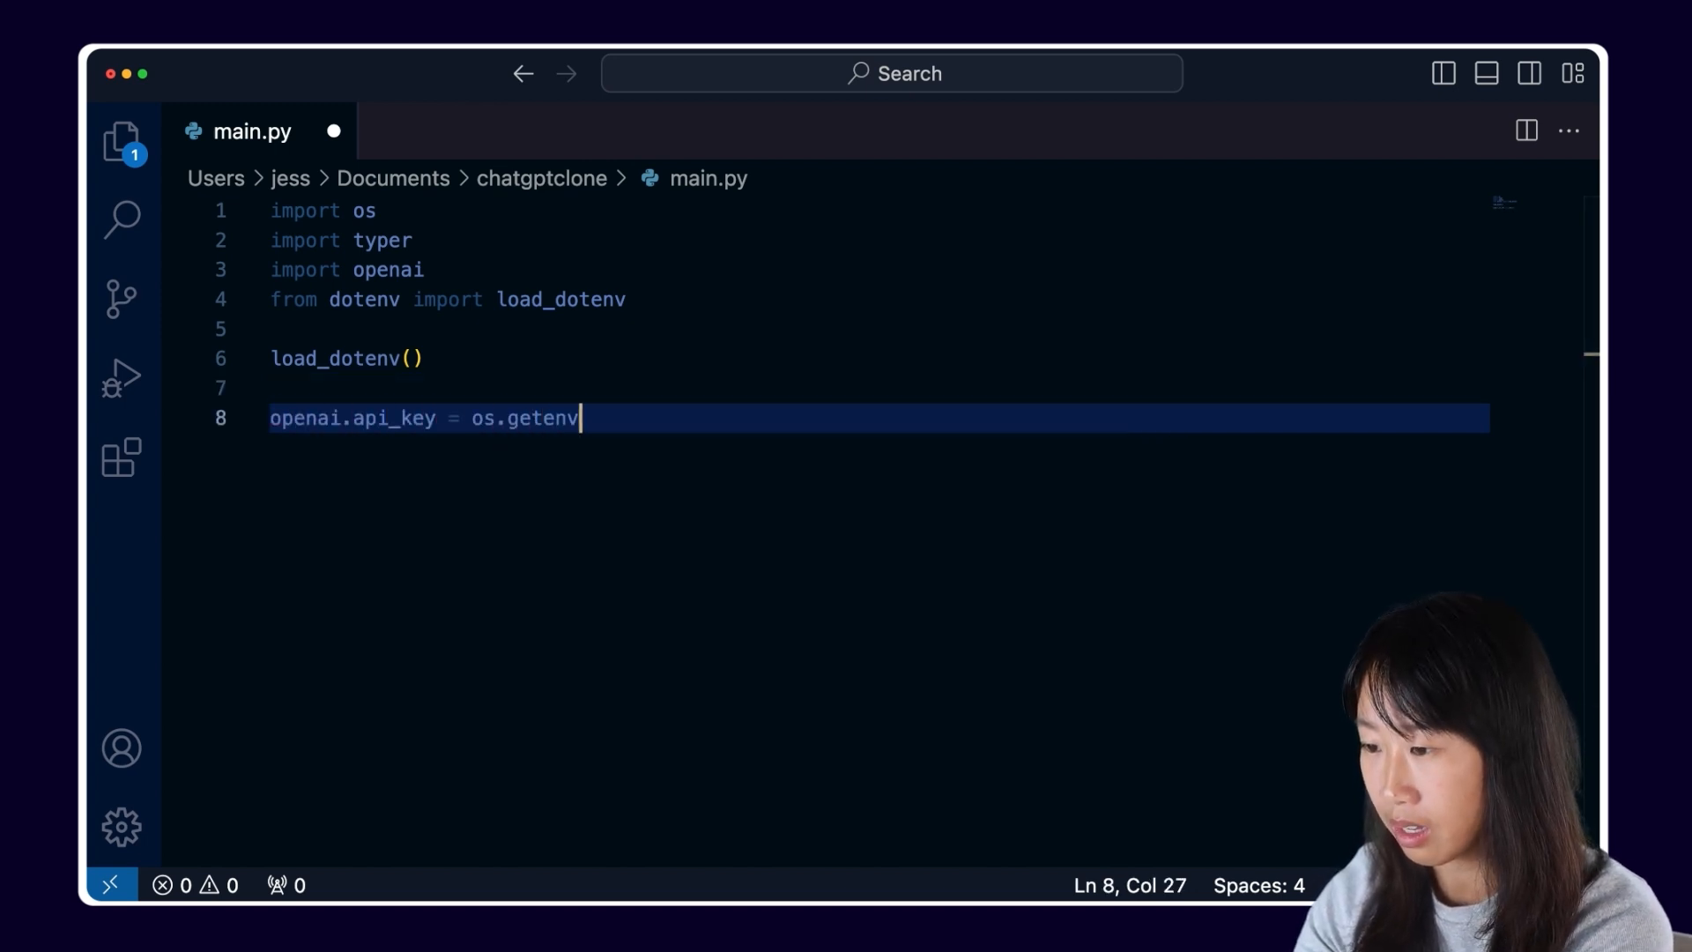
text(("OPENAI_KEY"))
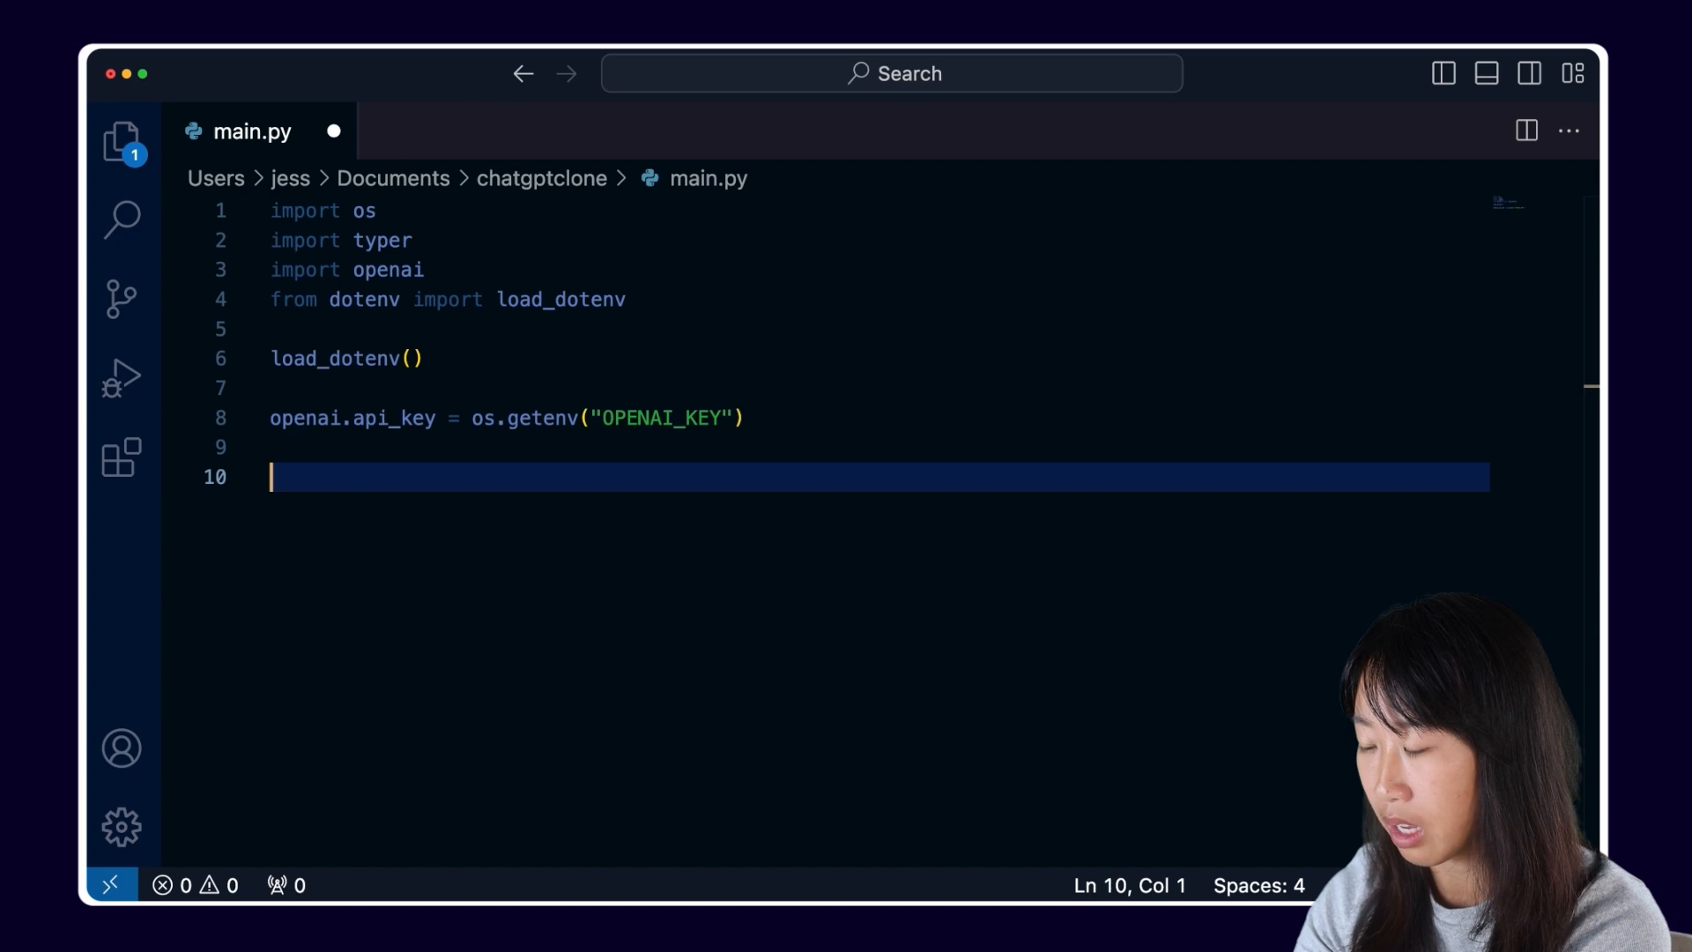
text(app = typer.Typer())
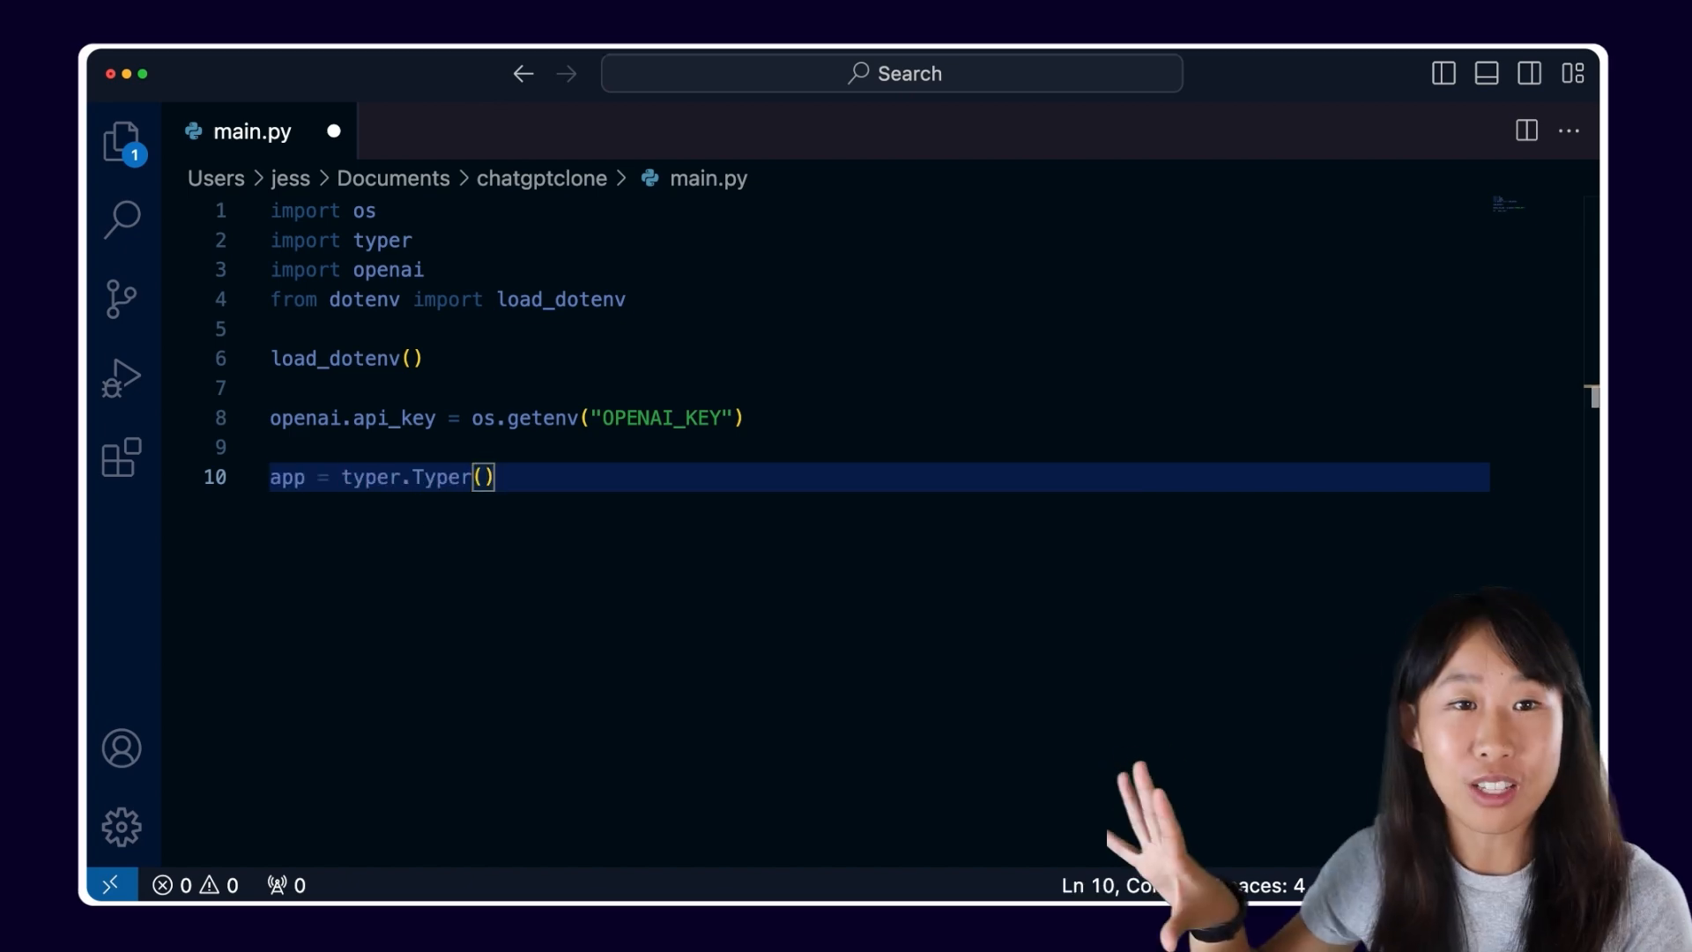
text(@app.command())
text(def interactive)
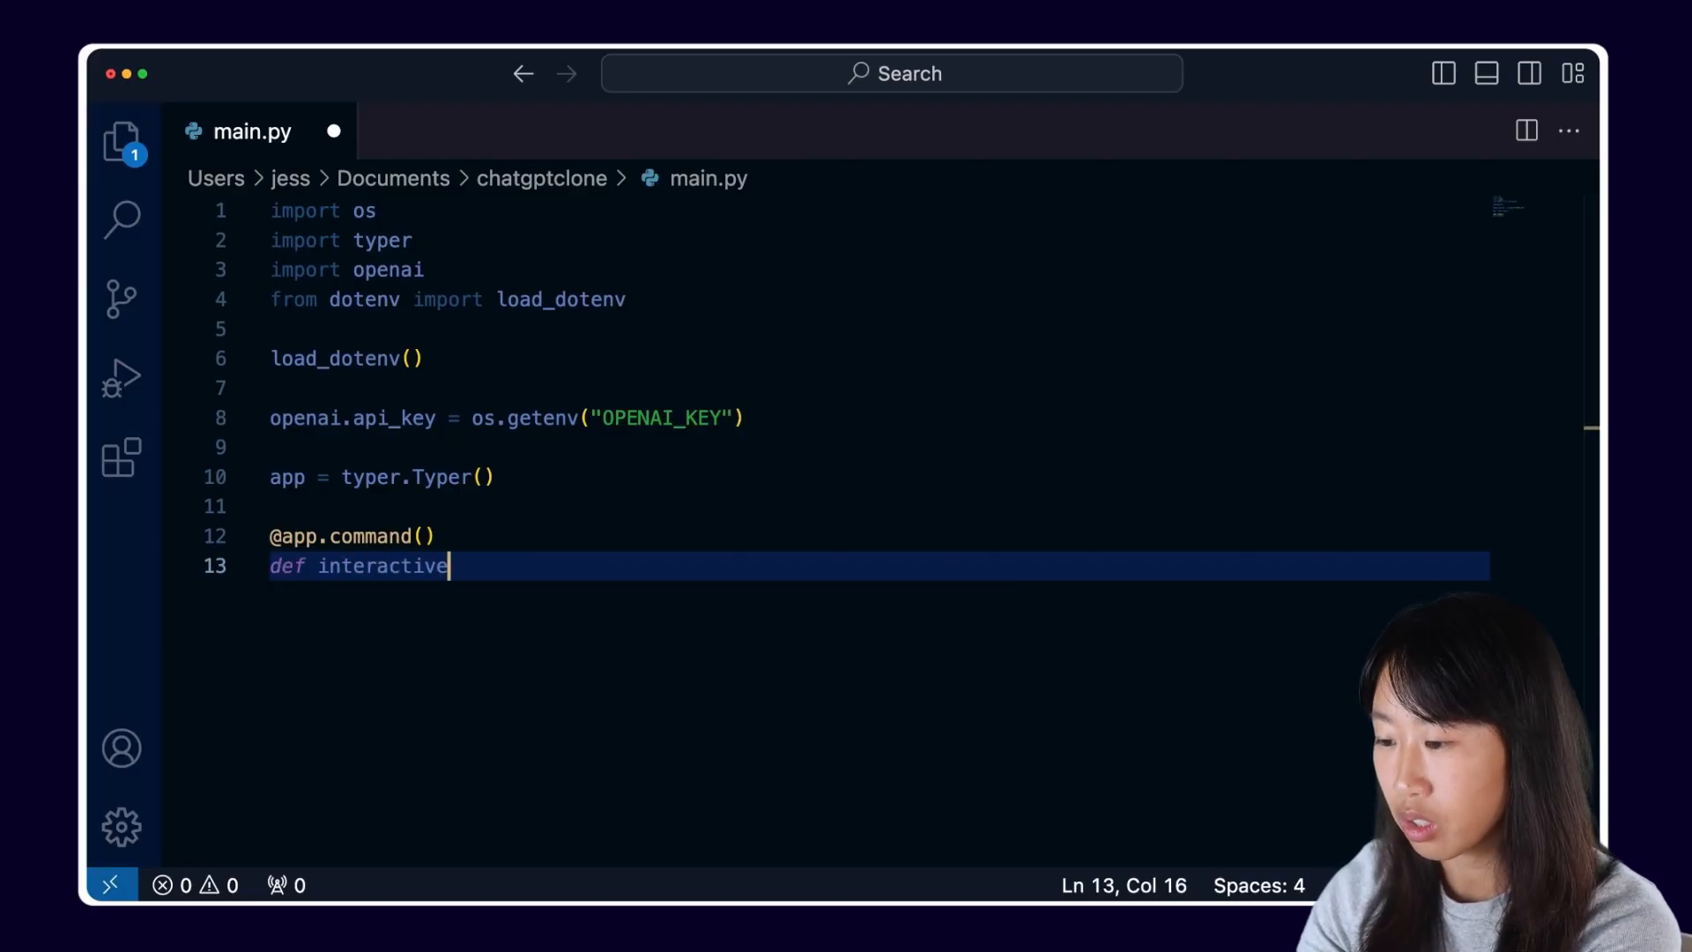
text(_chat():)
text(typer.echo))
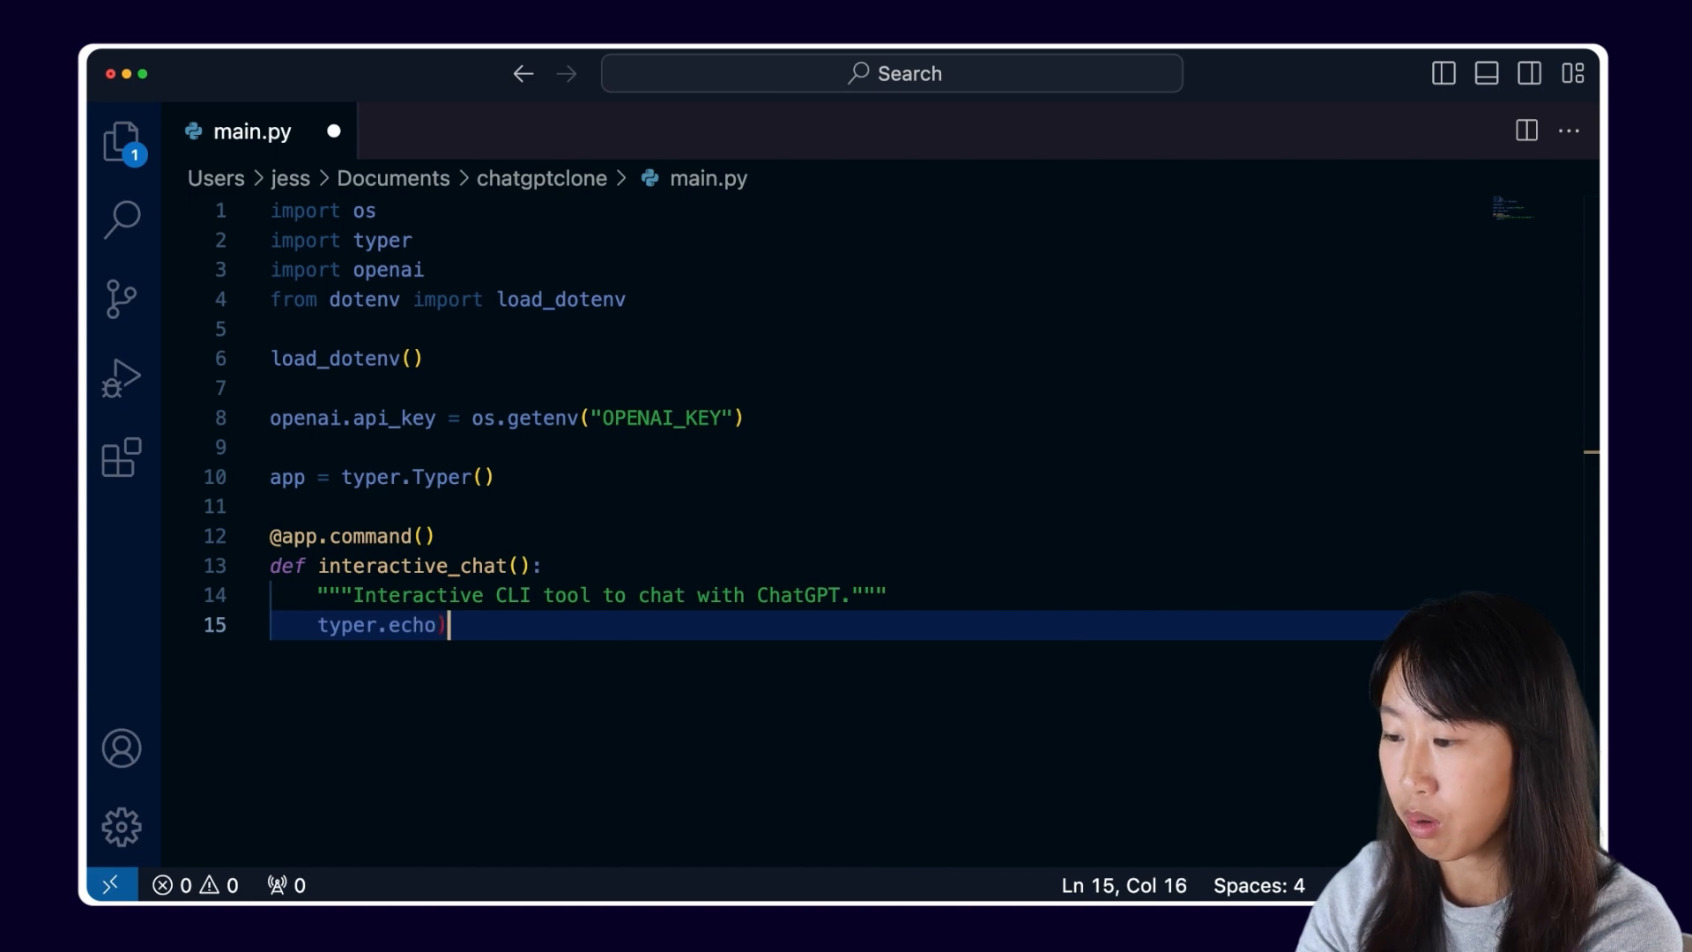
text(()
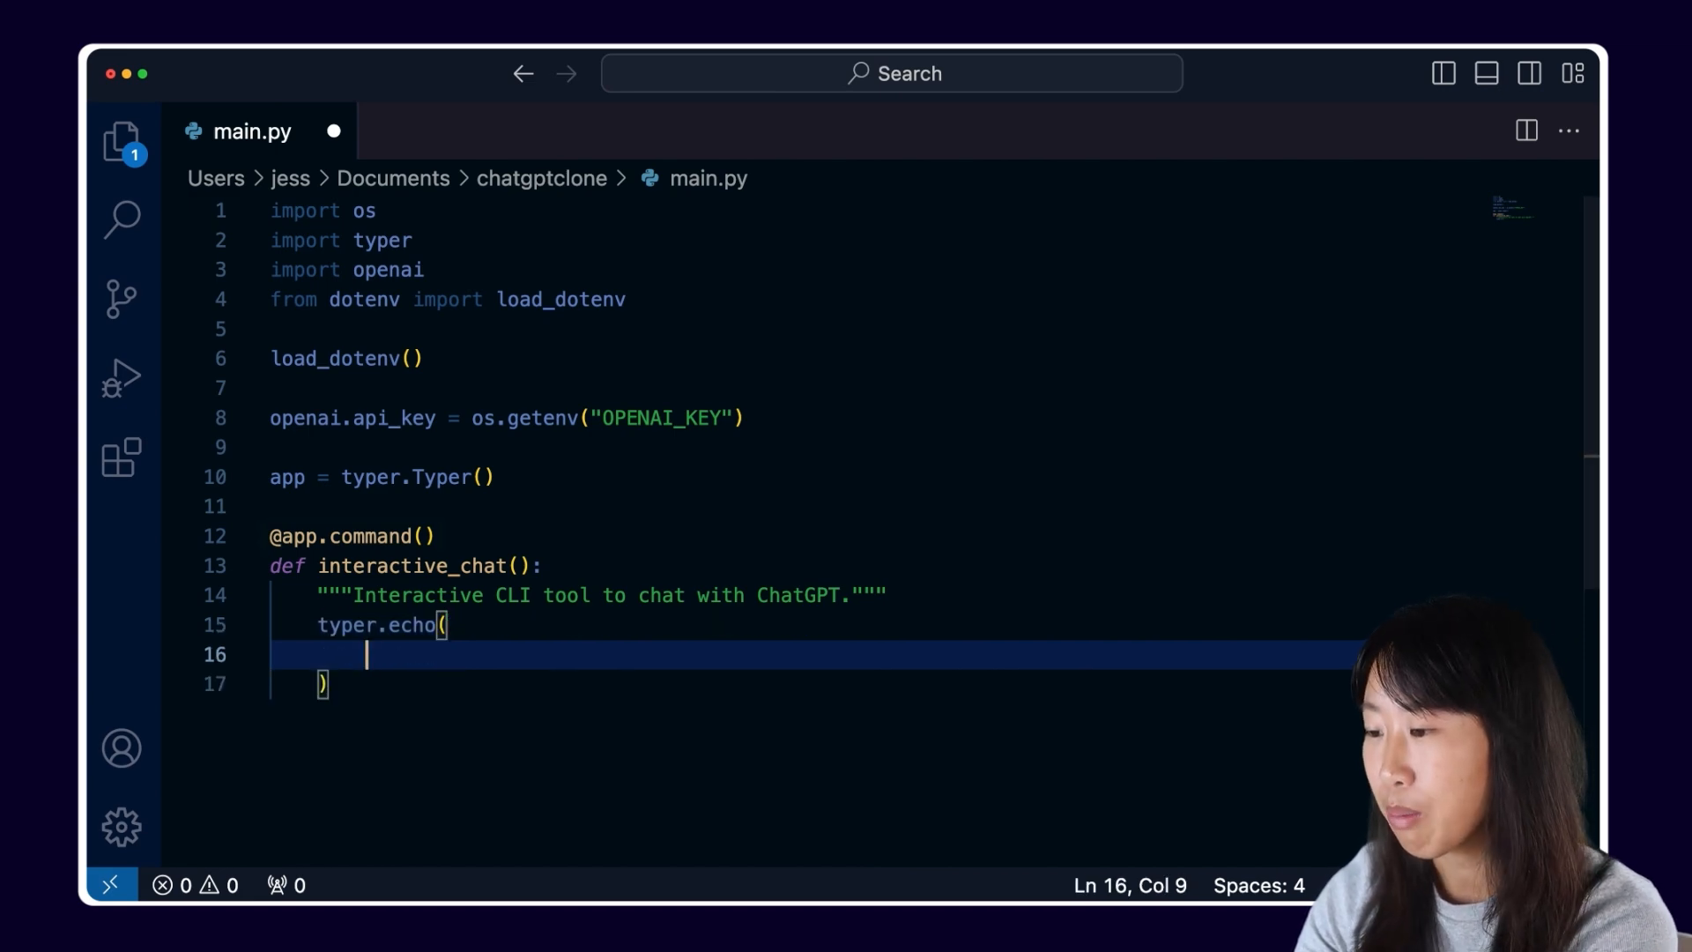
text("star)
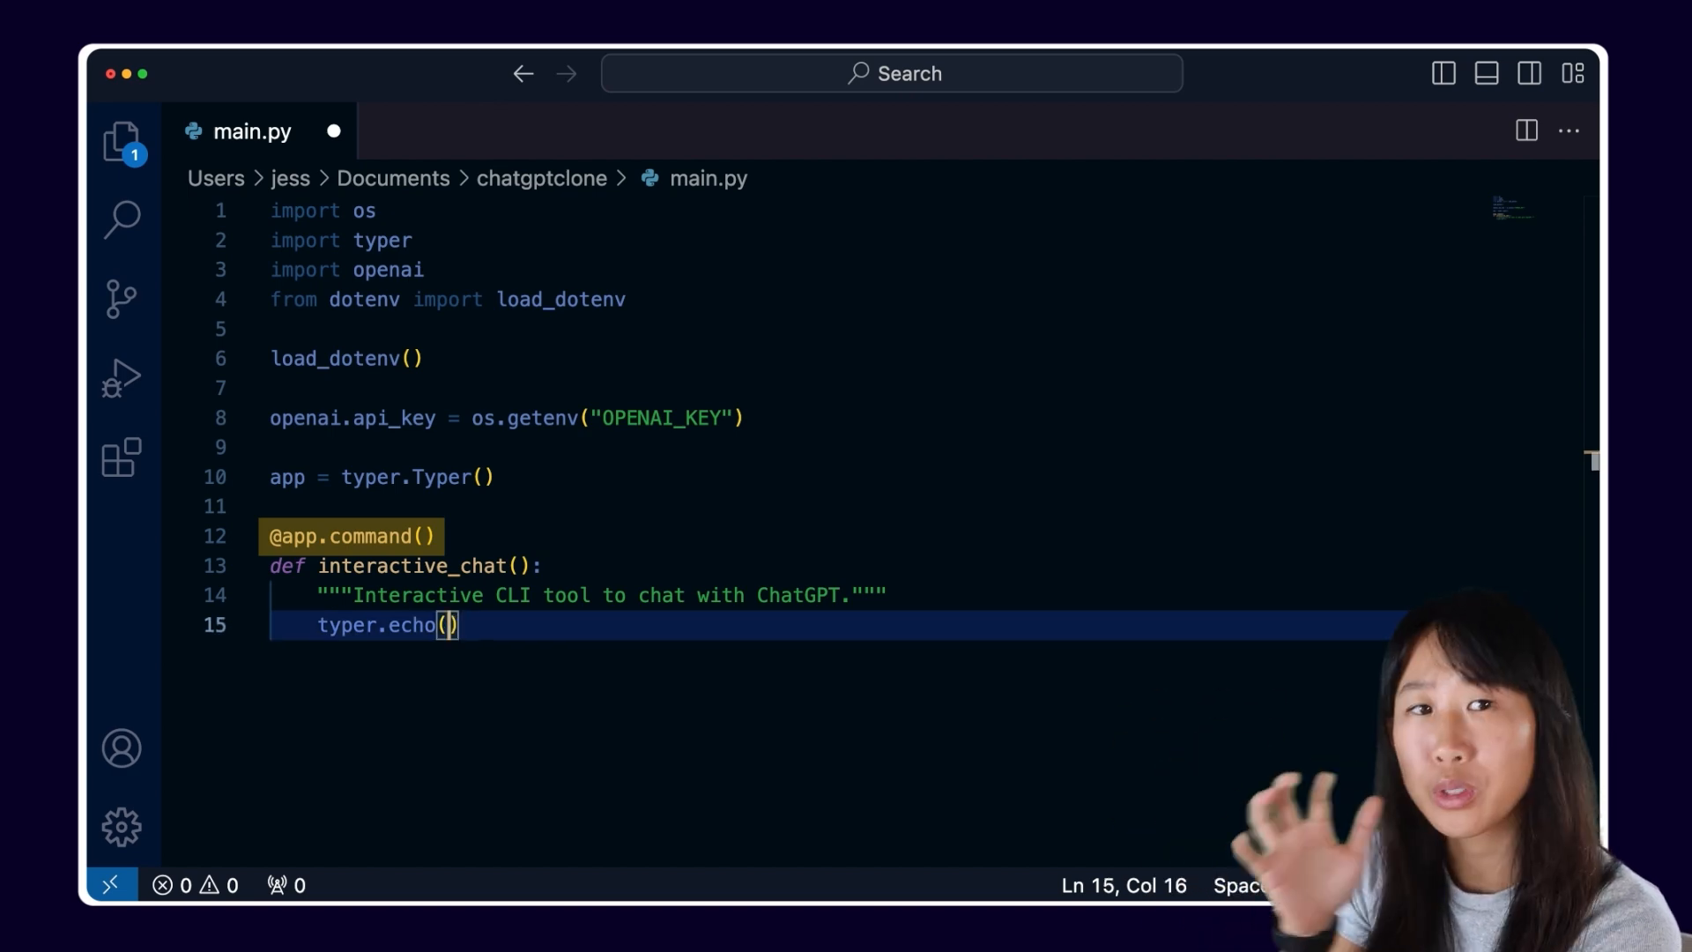
text("Starting interactive chat with ChatGPT. Type 'exit' to end the session")
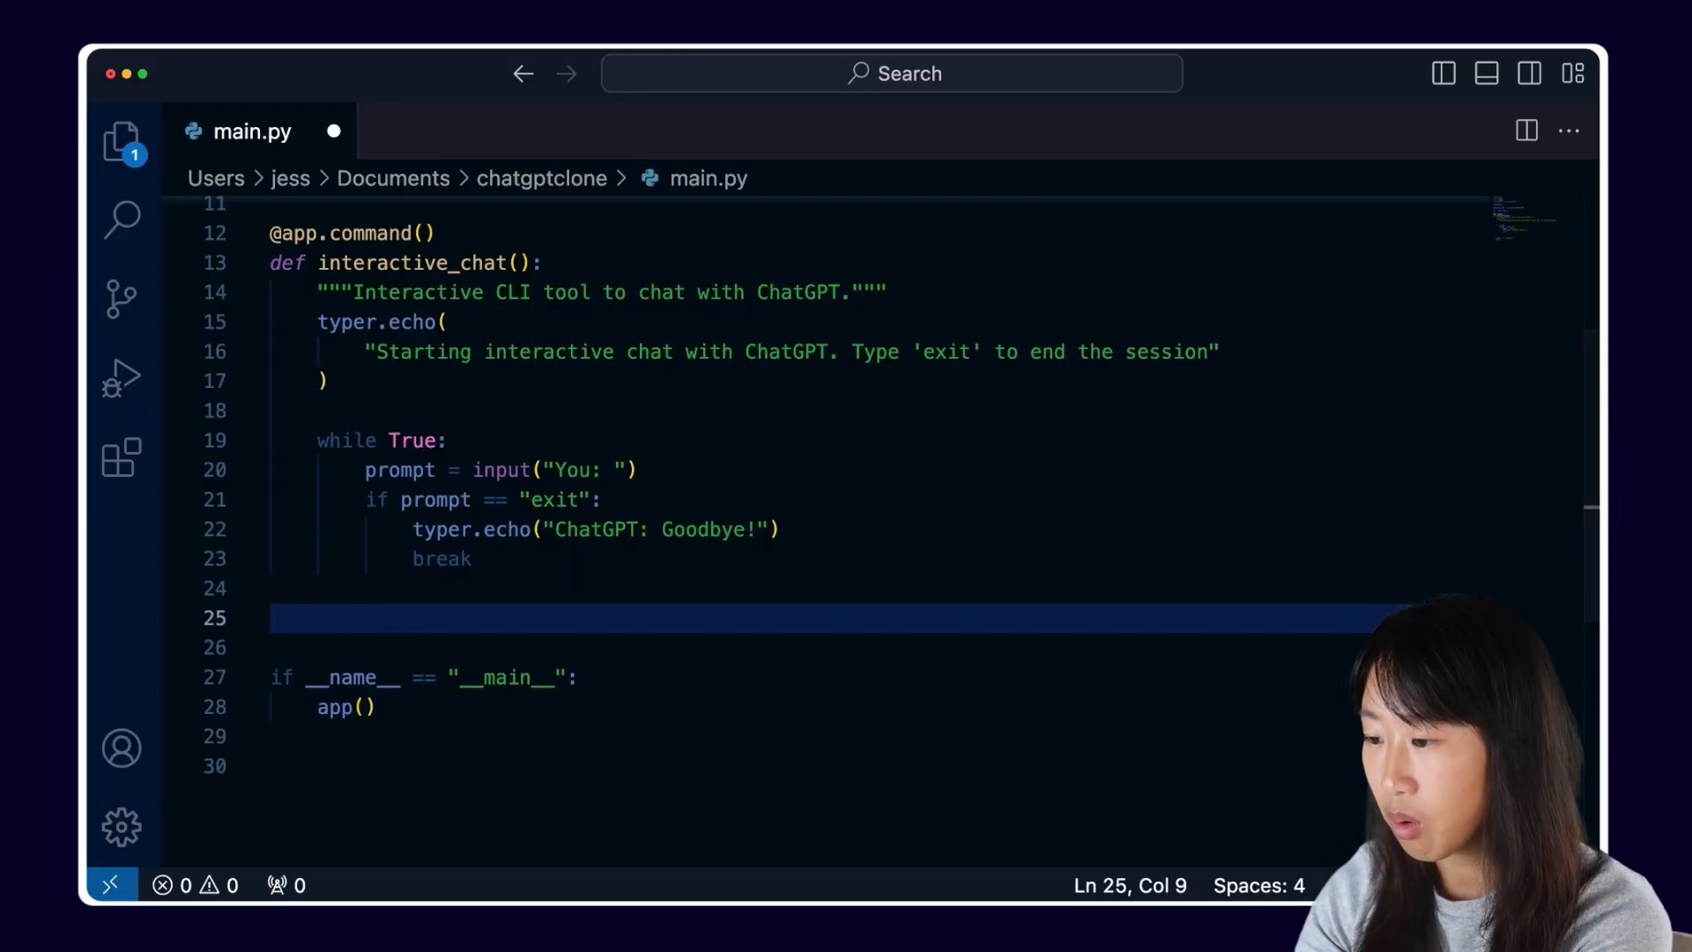
- Call openai.ChatCompletion.create with model gpt-3.5-turbo and a user message containing the prompt
text(response =)
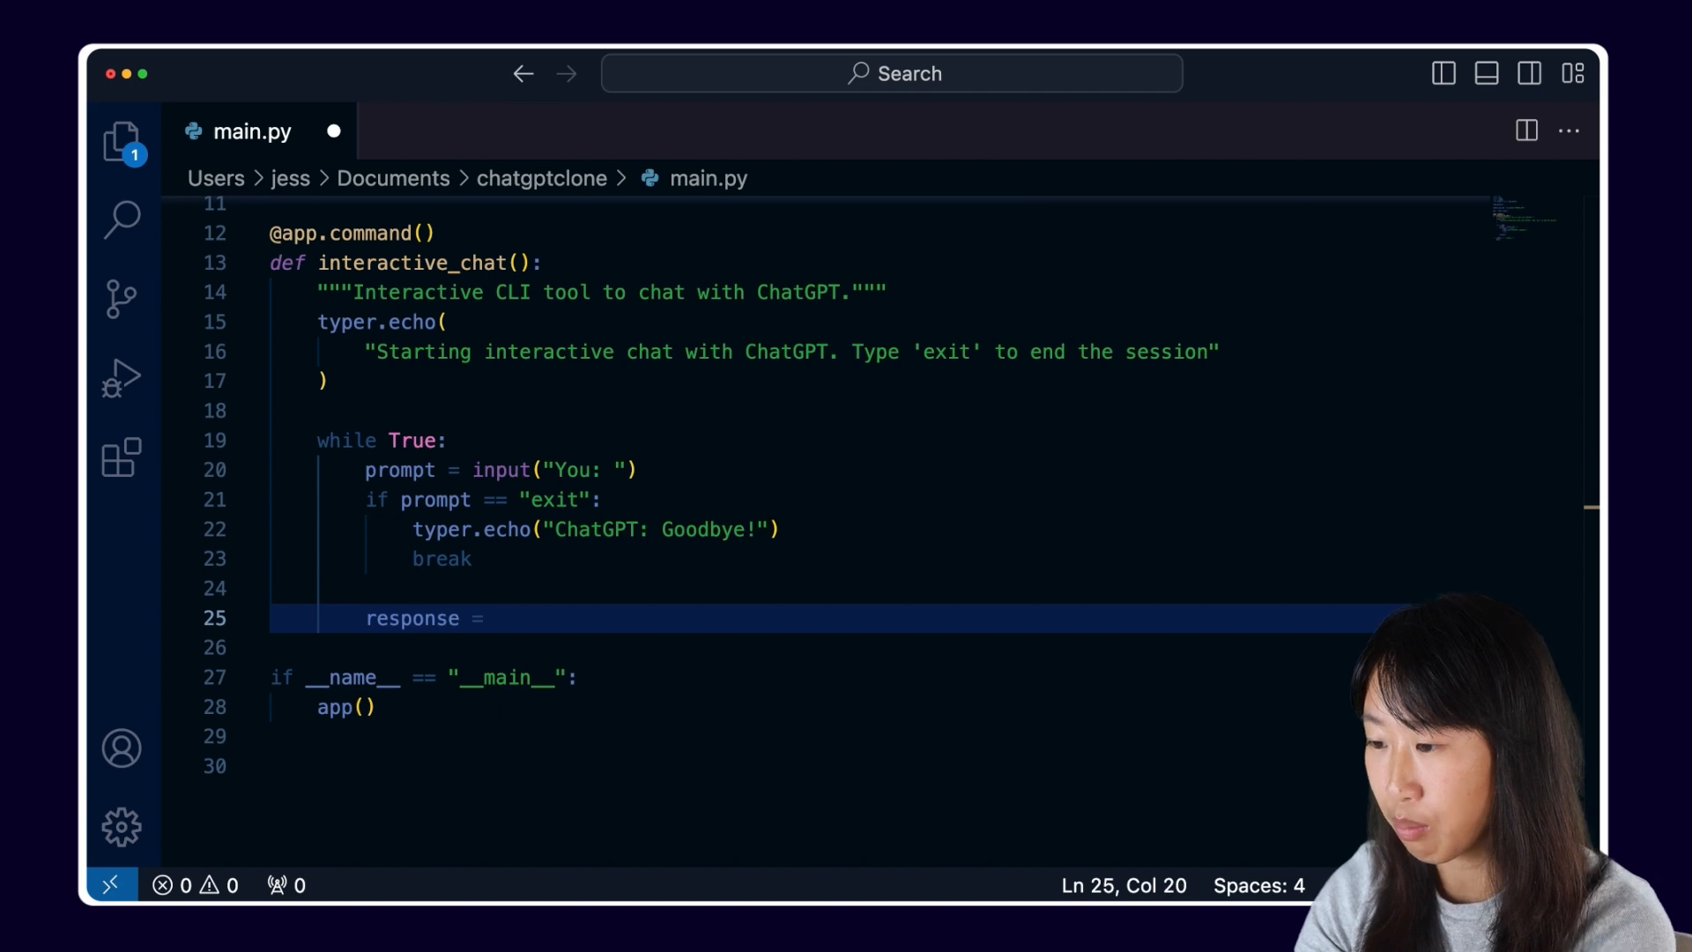
text(openai.Chat)
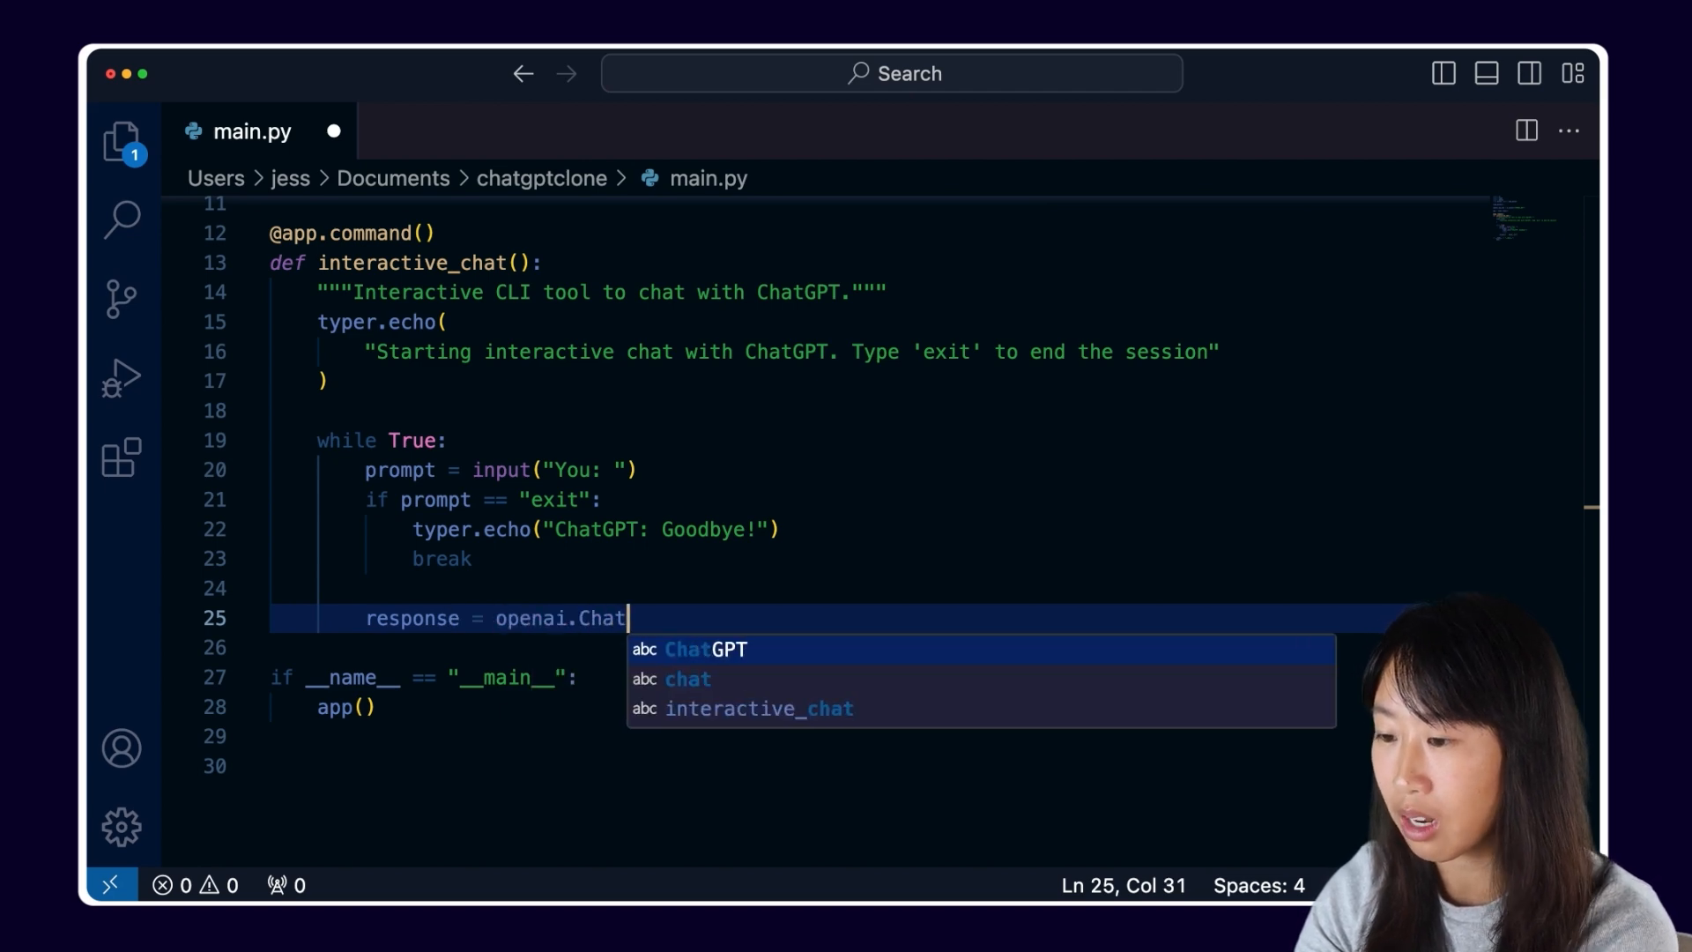
text(Completion.create()
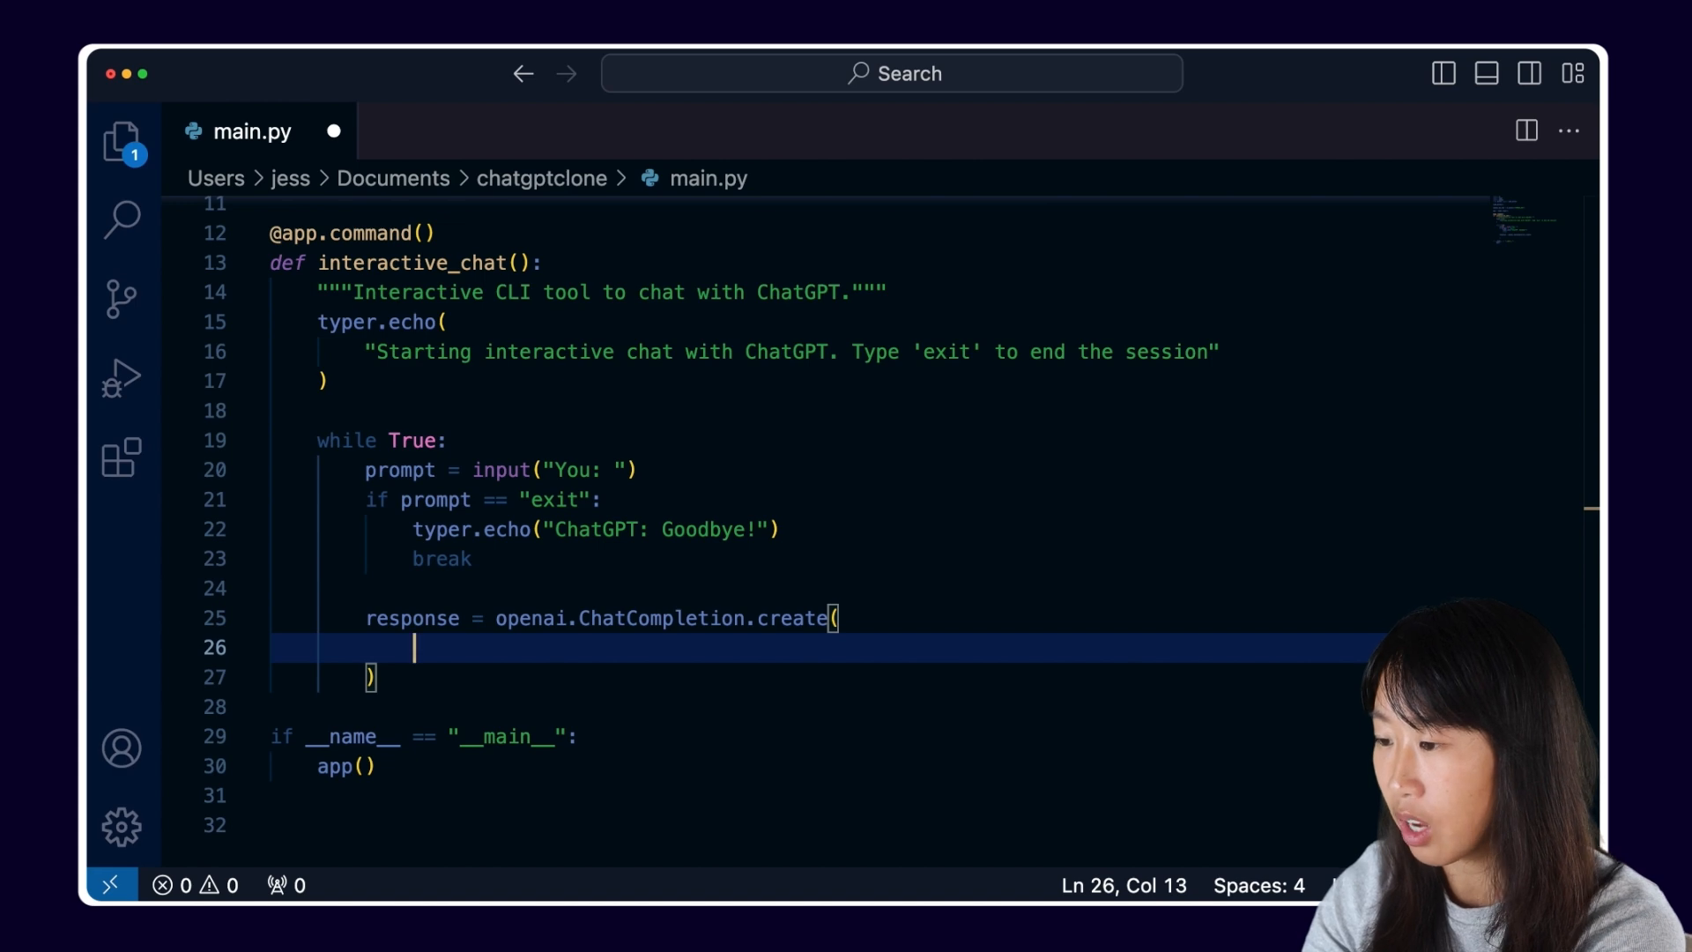
text(model)
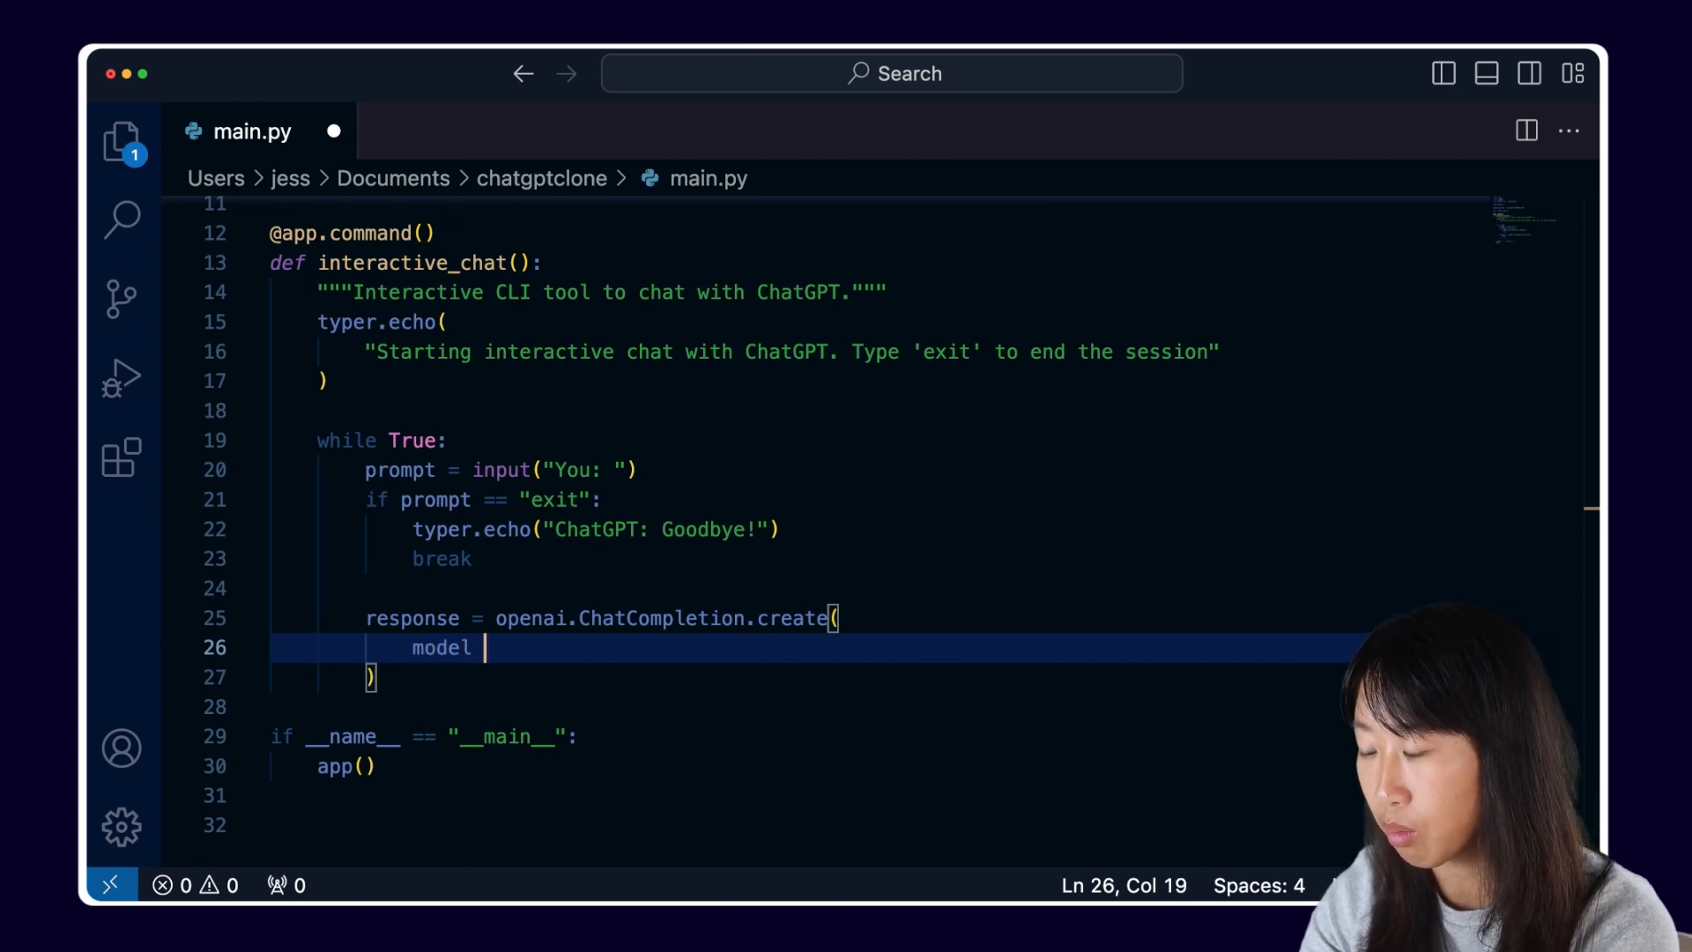
text(="gpt-3.5-turbo", messages=[{"role":"user", "content":prompt}])
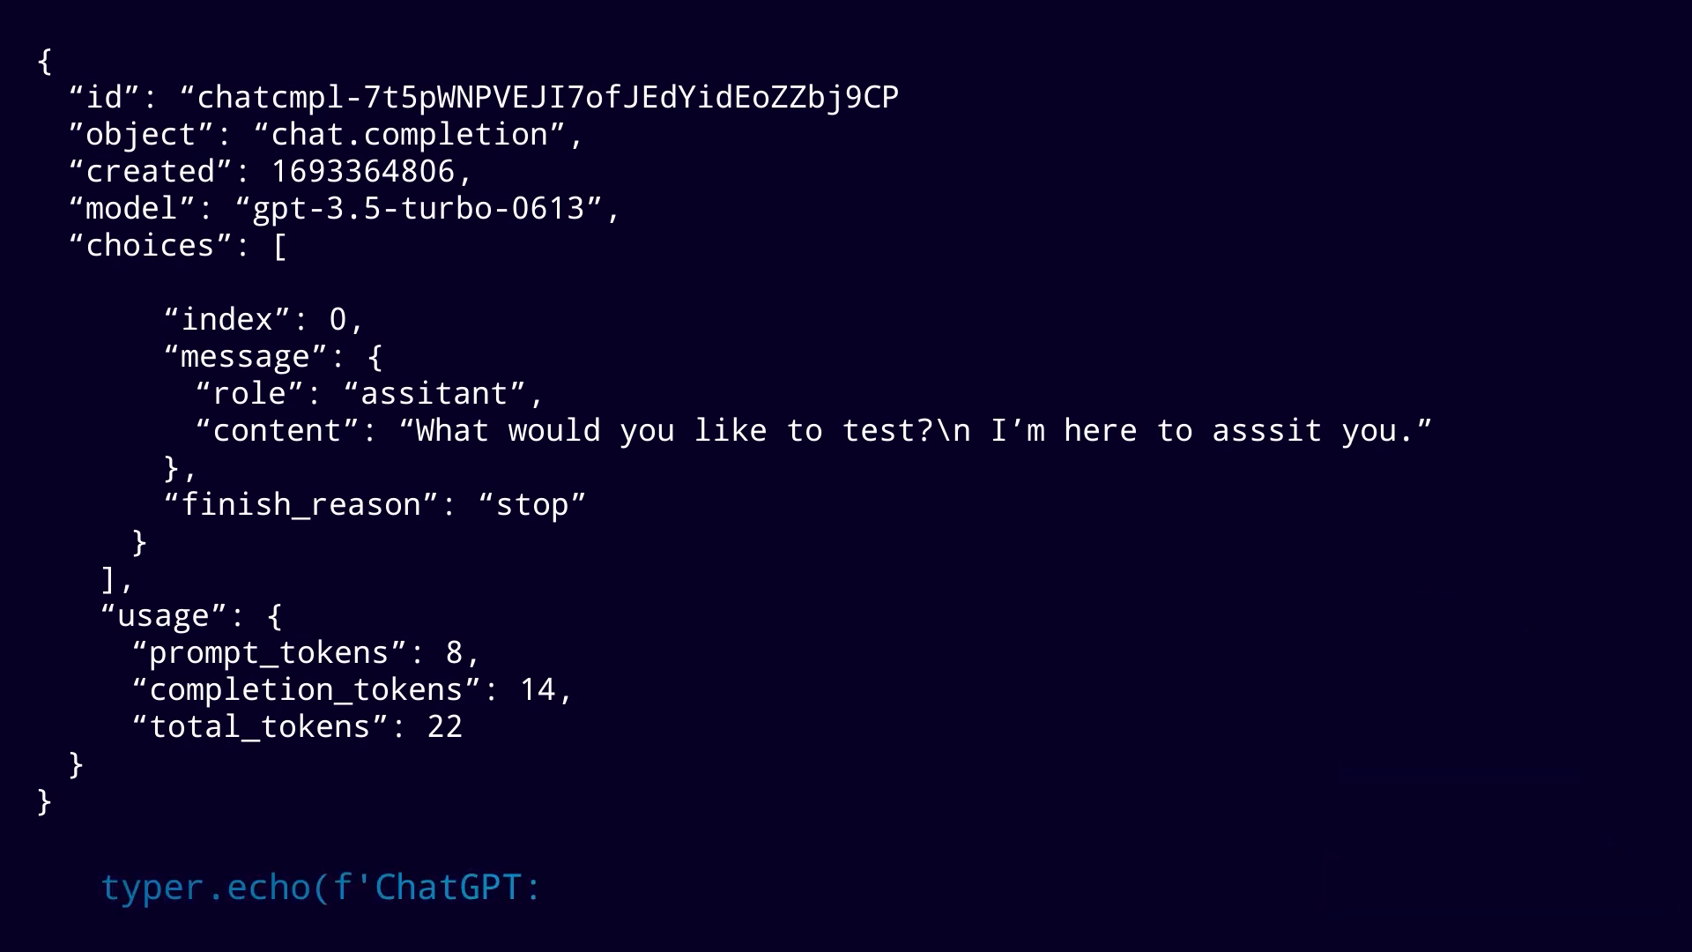
- Echo ChatGPT's reply from response["choices"][0]["message"]["content"]
text({response["choices")
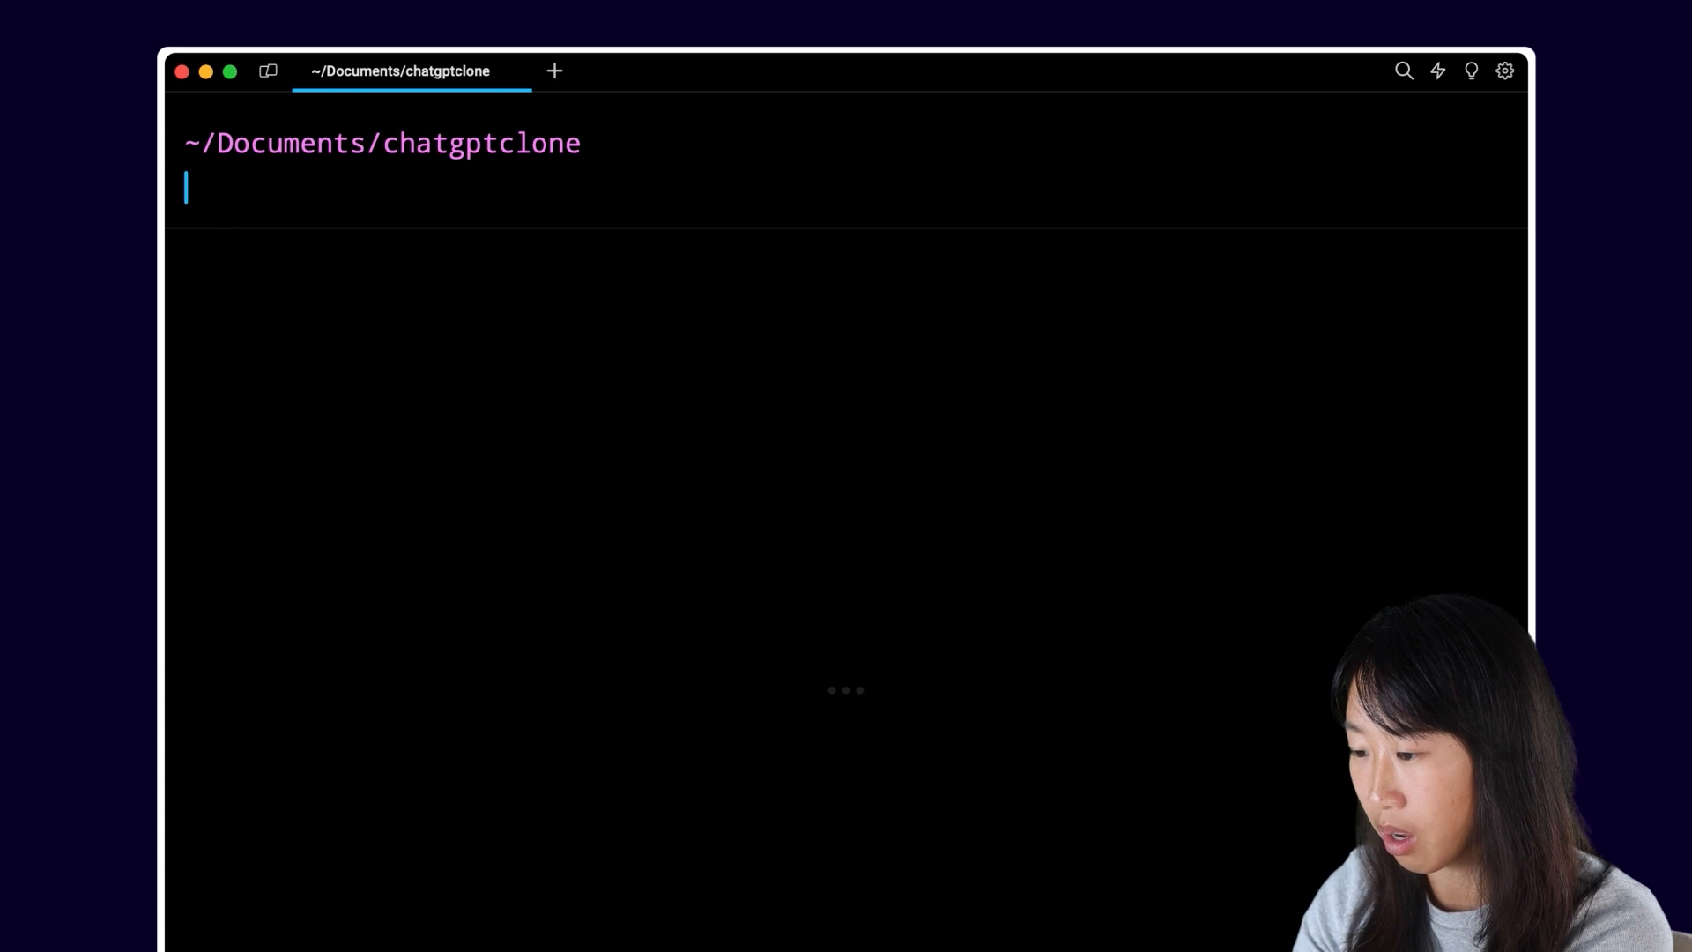
- Run python main.py and send the follow-up 'But what do you think?' in the chat
text(python main.py)
text(is a hotdog a sandwhich)
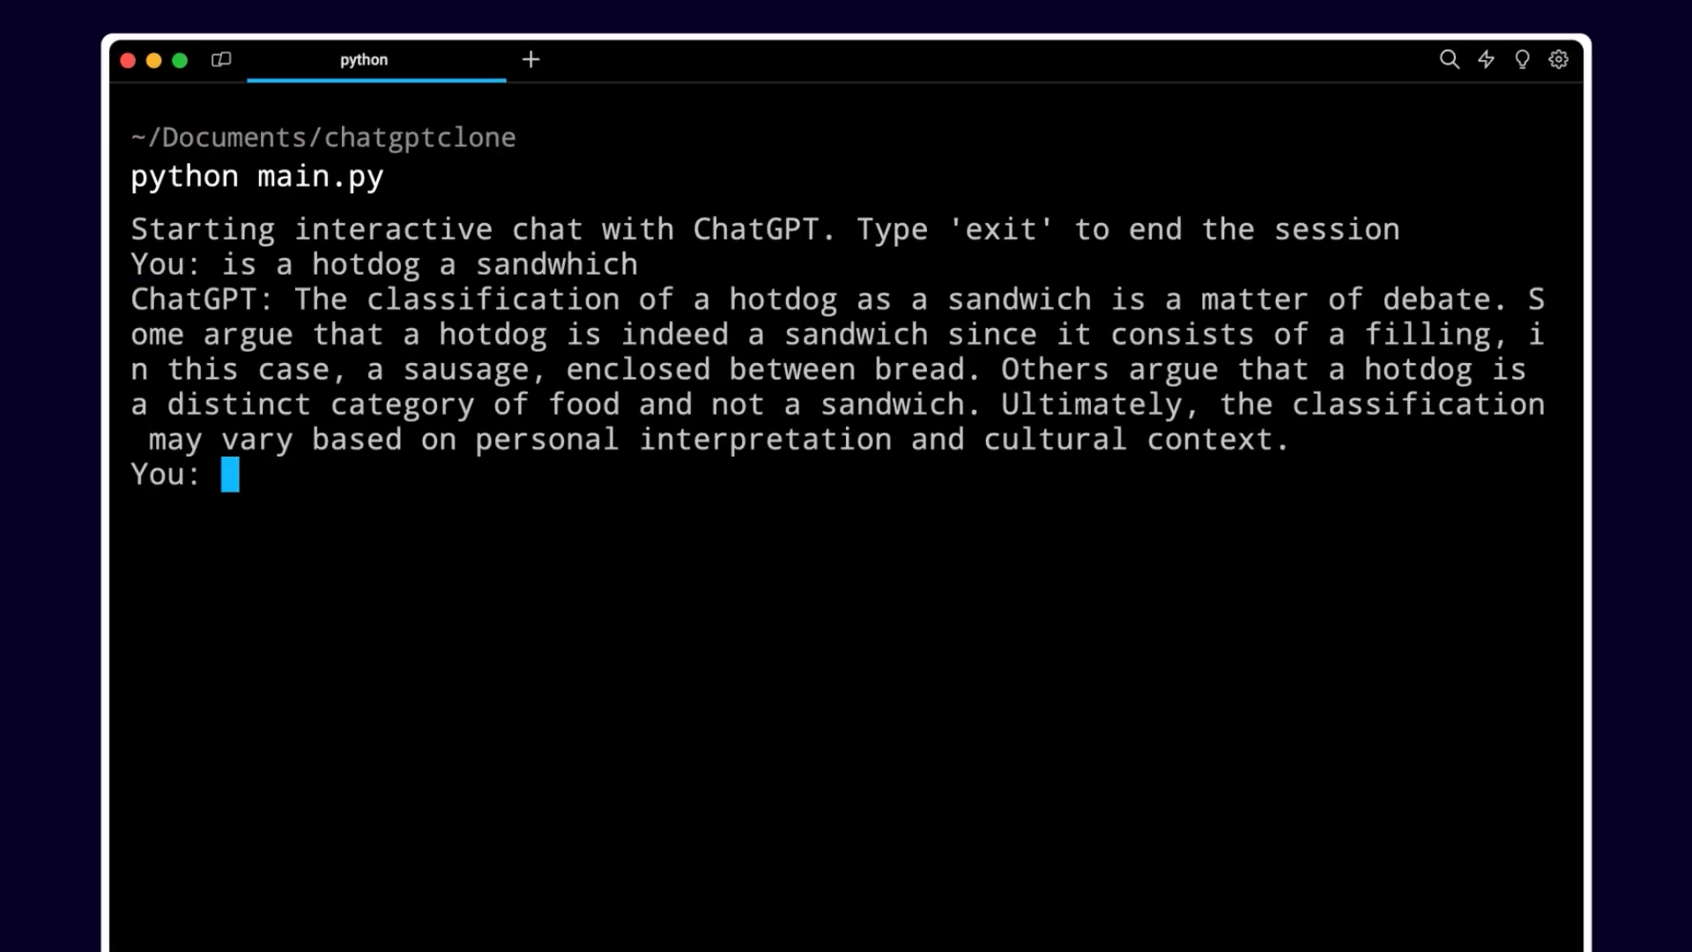
text(But what do you think?)
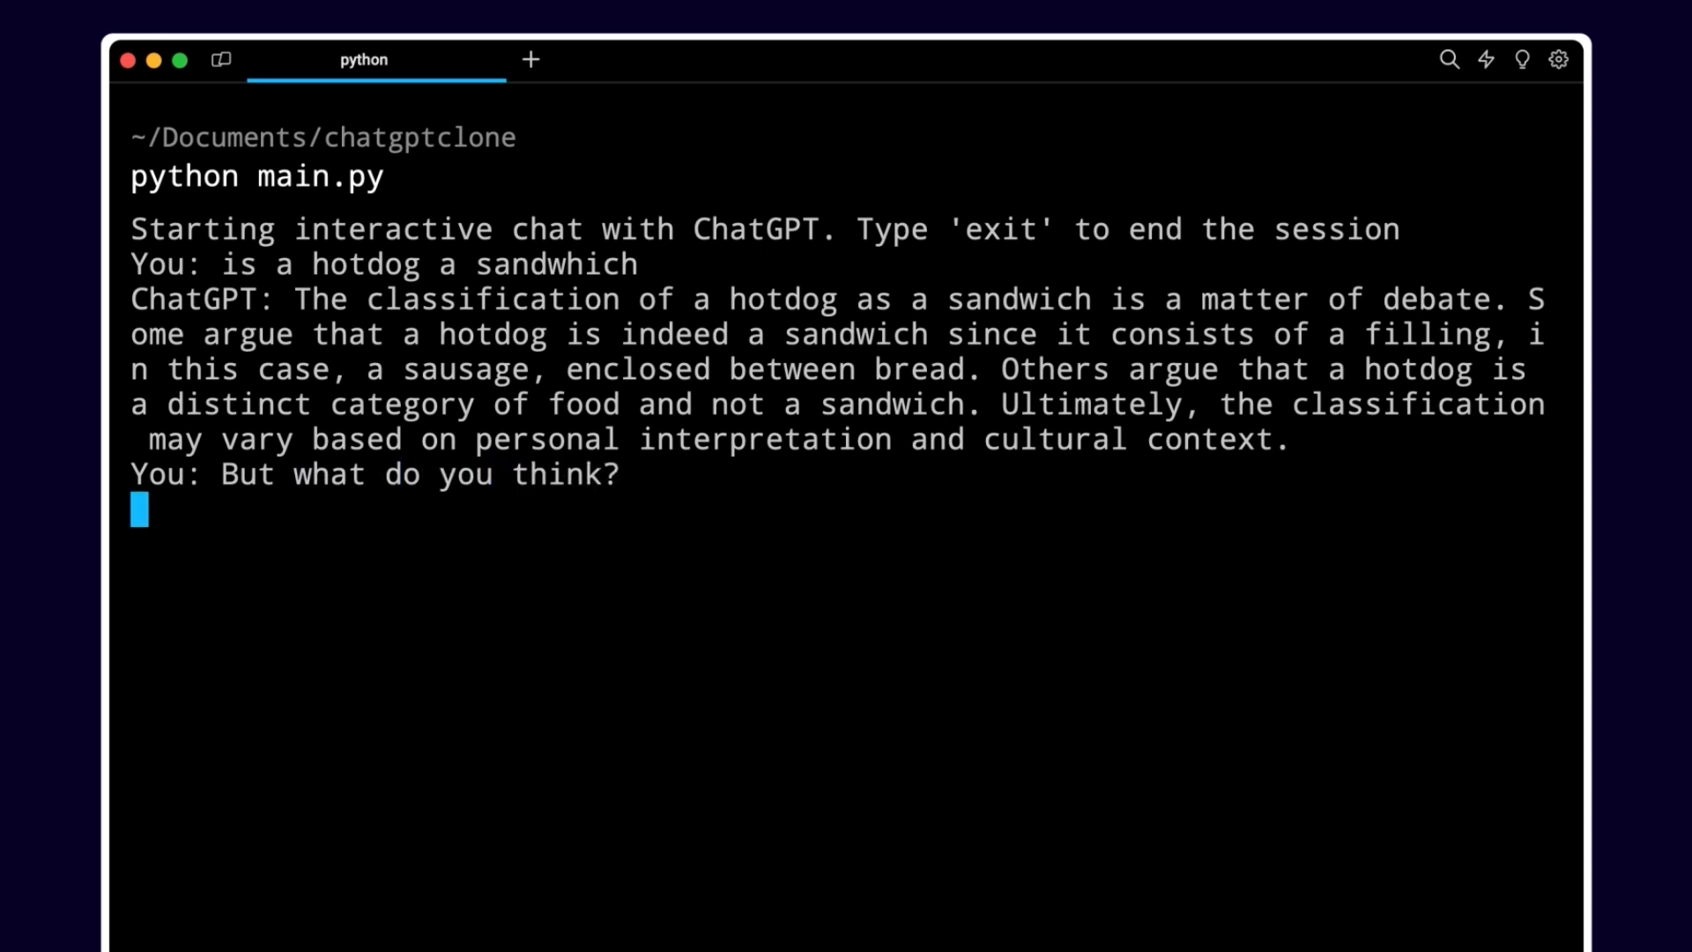